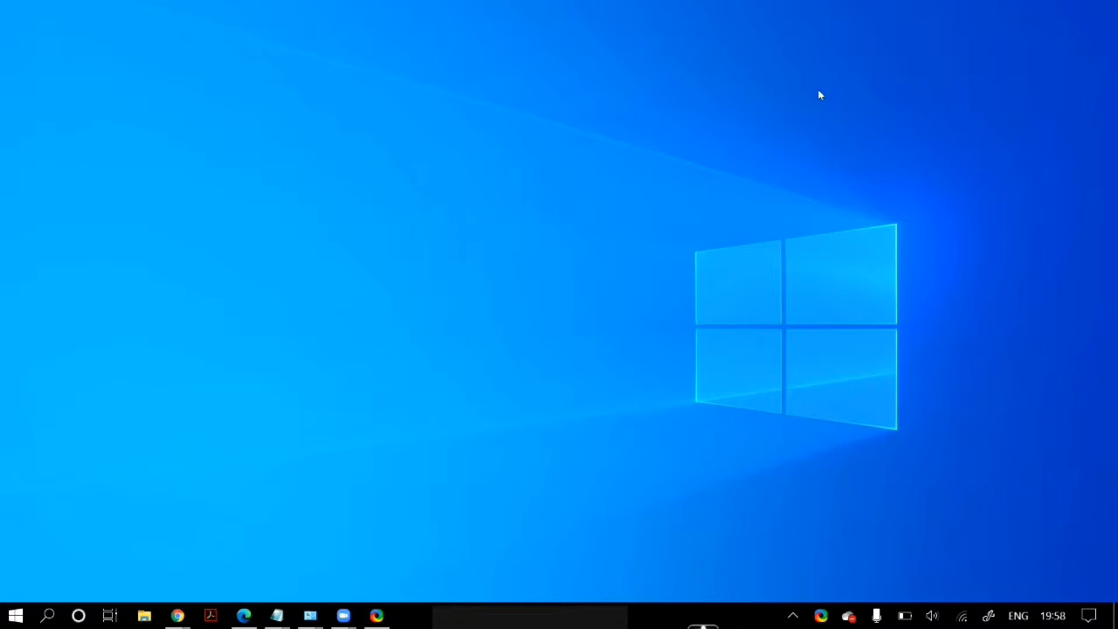
mouse_move(660, 411)
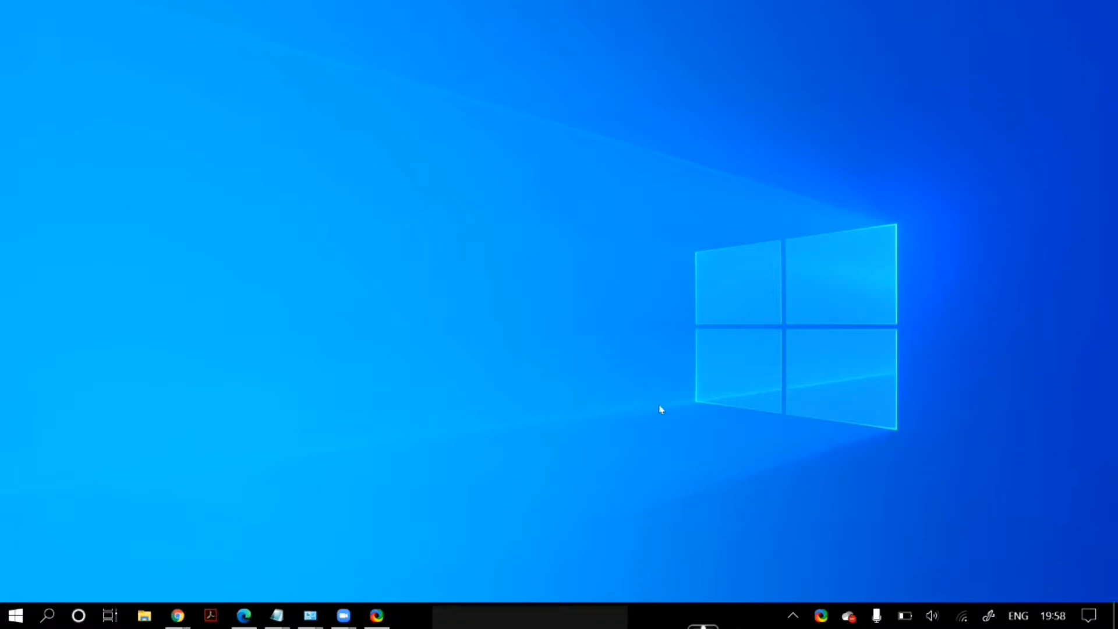
mouse_move(820, 94)
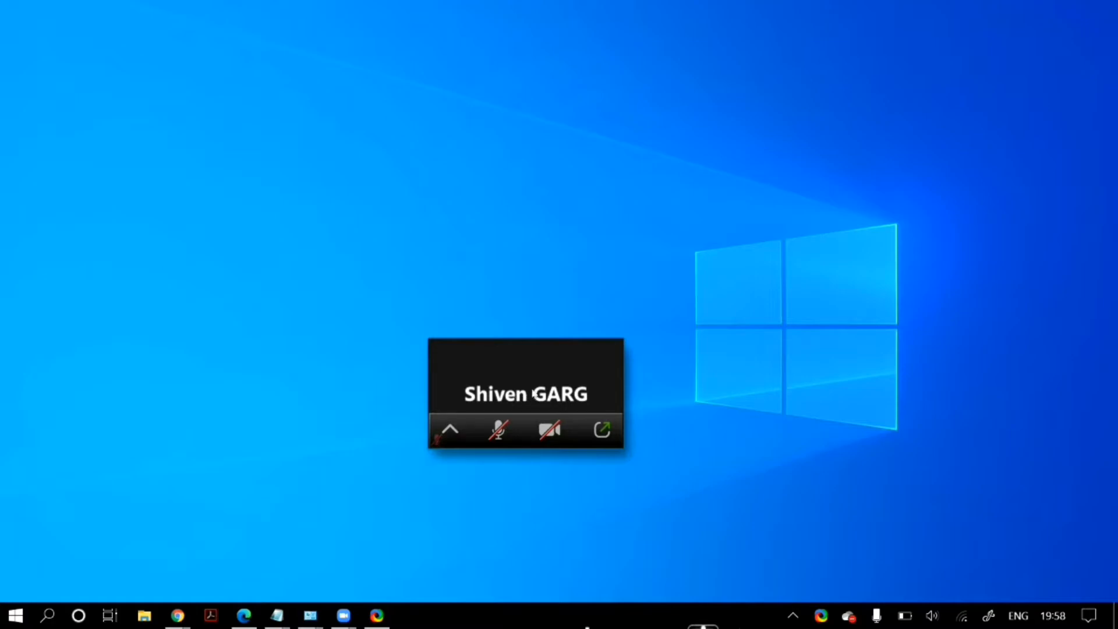
- Expand the mini meeting window, leave computer audio, and reopen the Join Audio menu
click(601, 428)
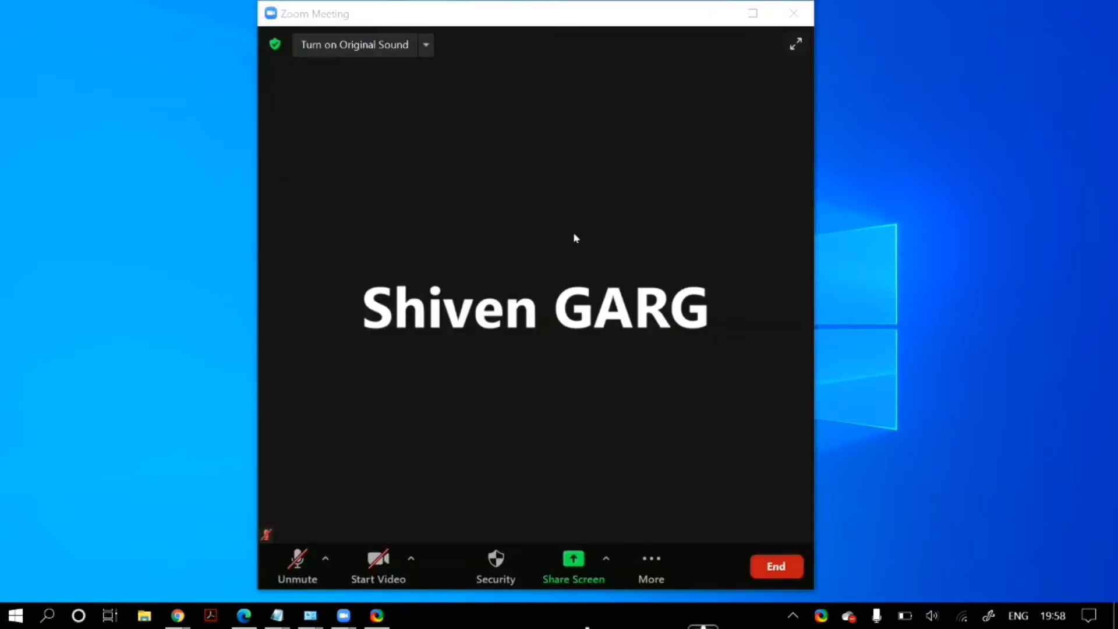
mouse_move(514, 318)
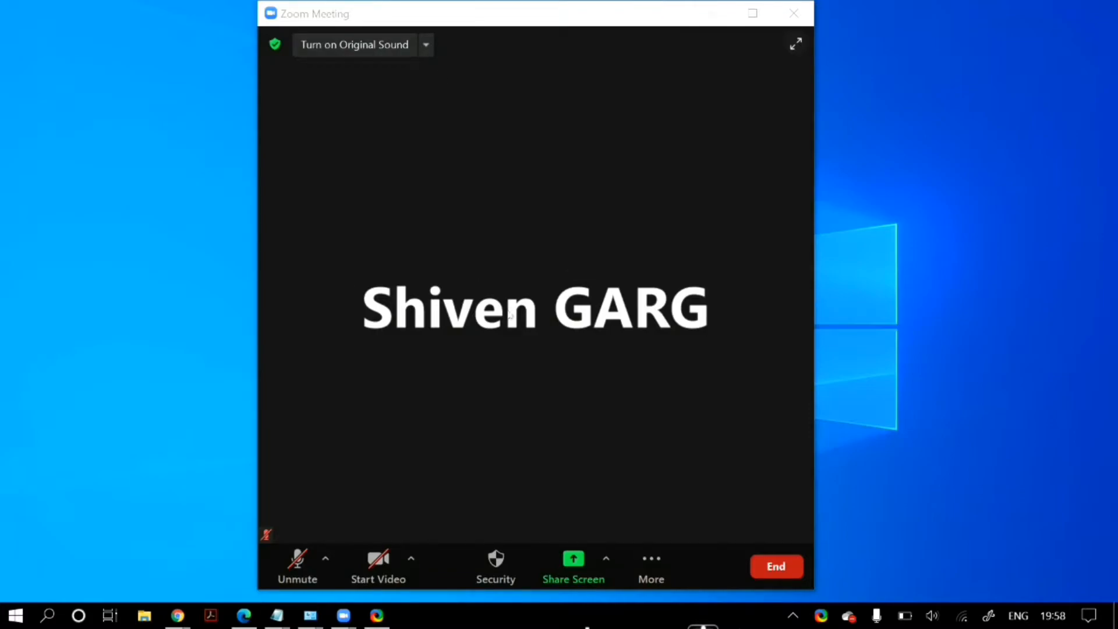
mouse_move(326, 561)
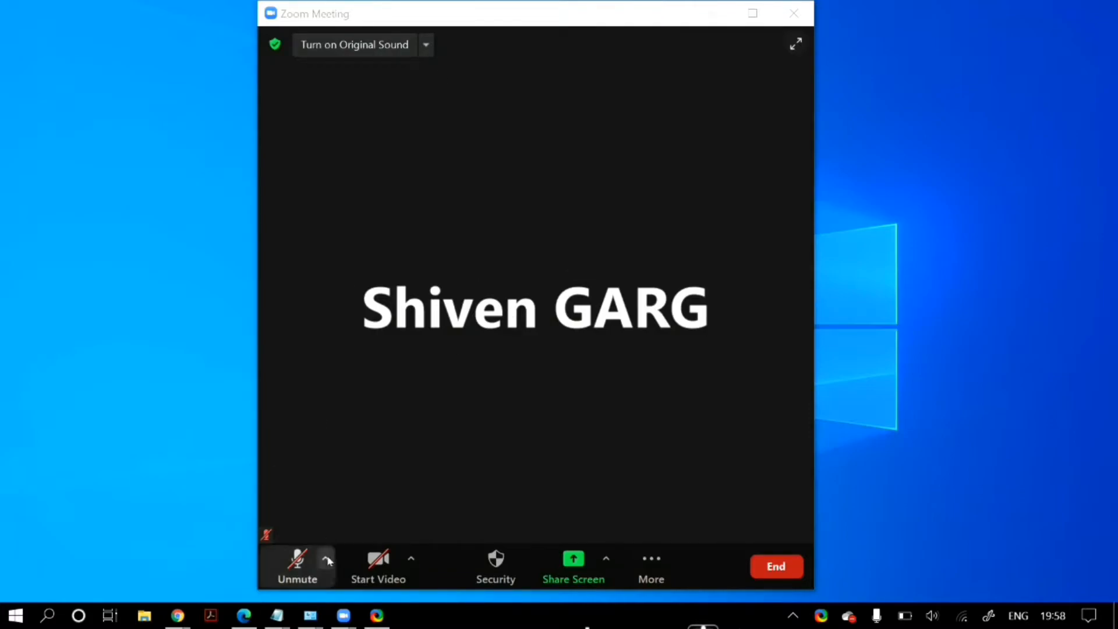
click(327, 559)
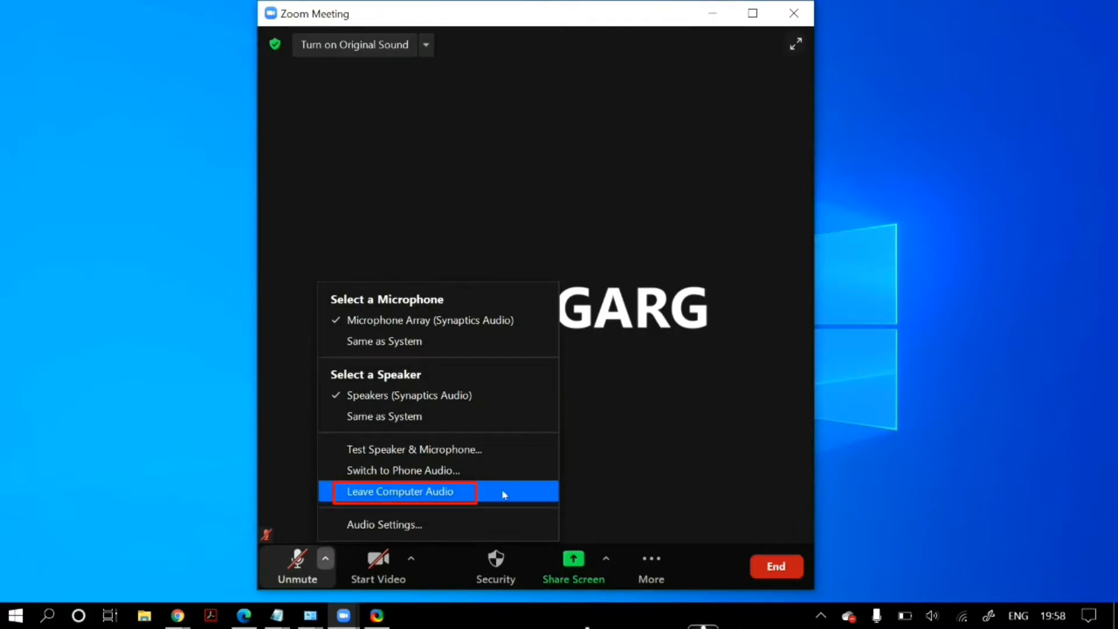
click(401, 492)
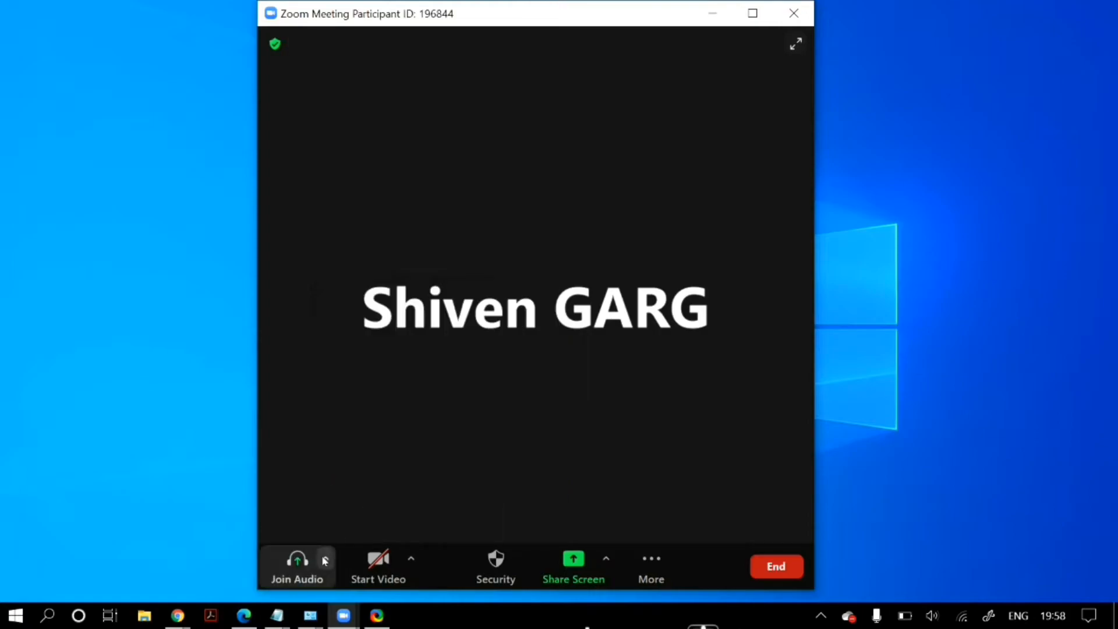
click(325, 558)
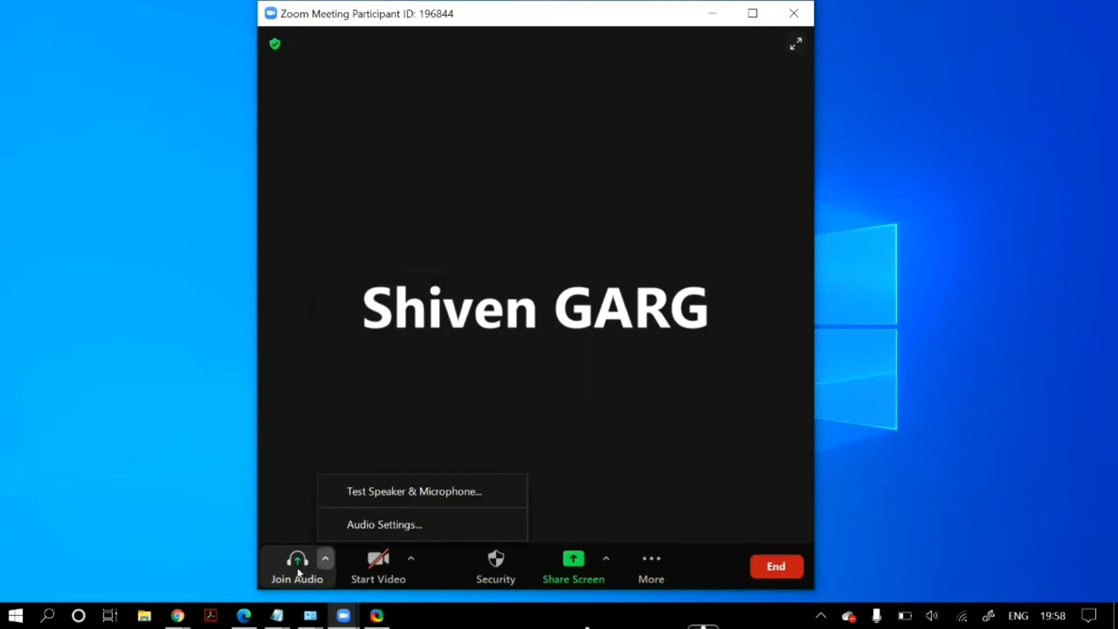
- Join the meeting with computer audio, then leave computer audio again
click(297, 563)
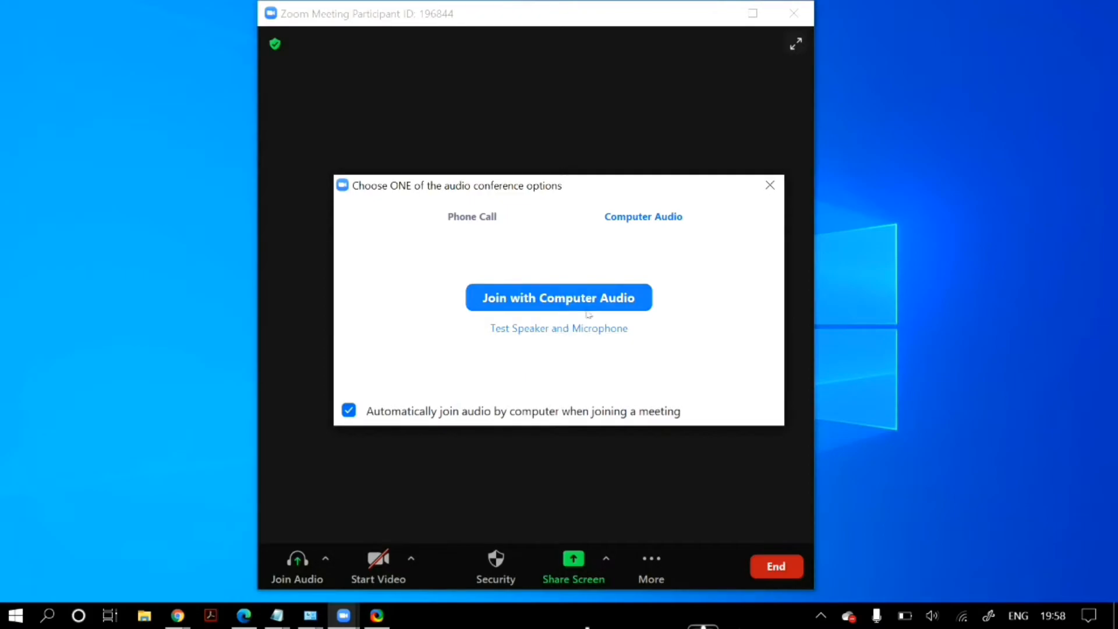
click(559, 297)
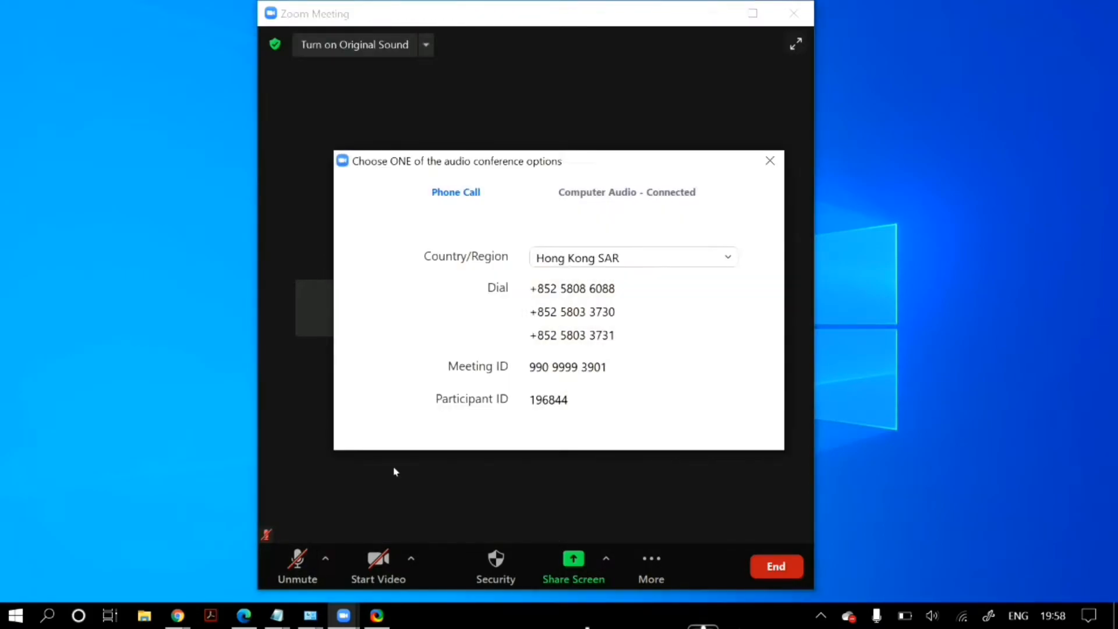
click(626, 191)
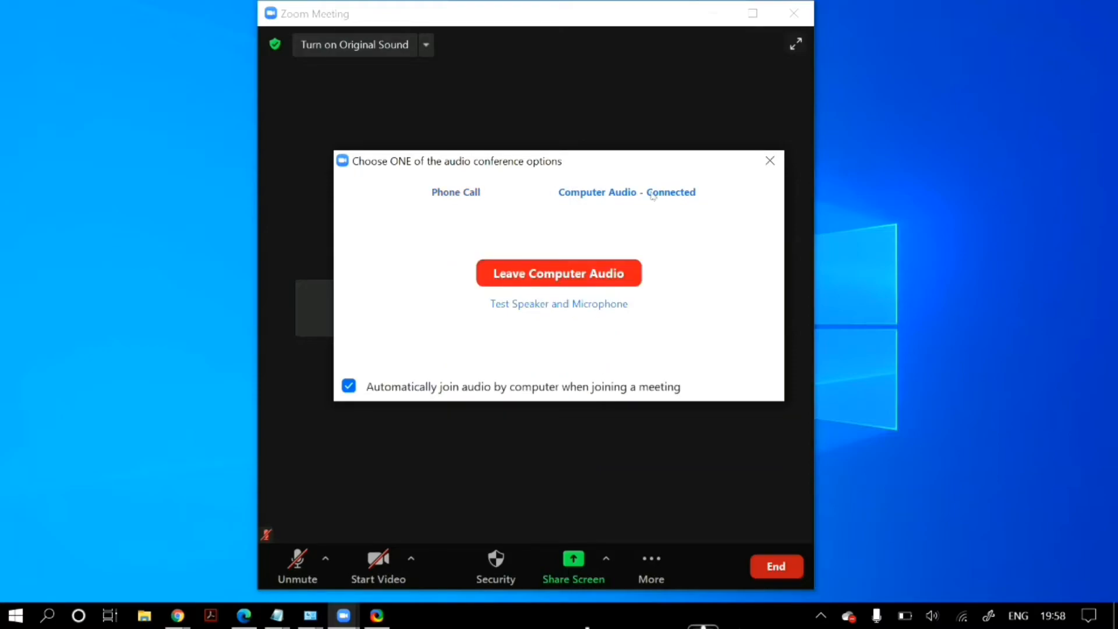
click(559, 273)
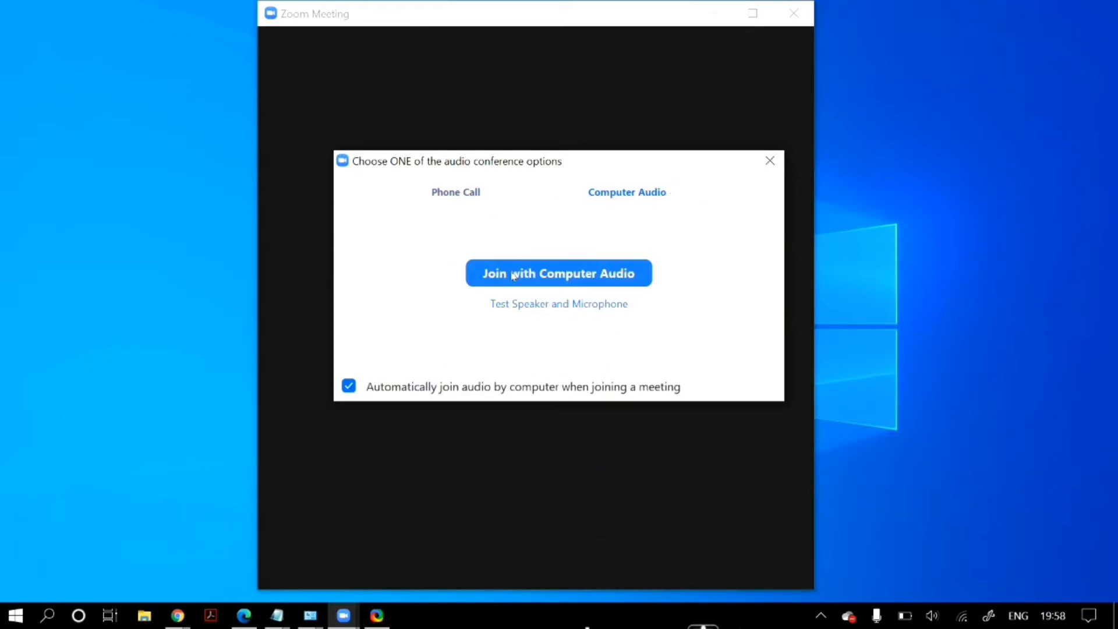
click(559, 273)
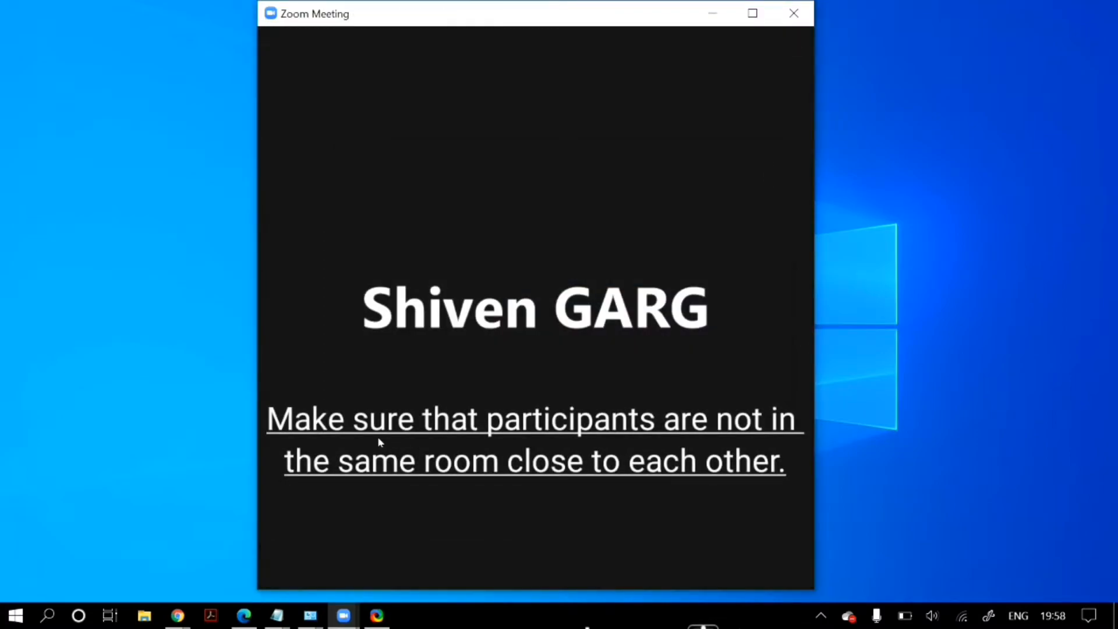
mouse_move(512, 292)
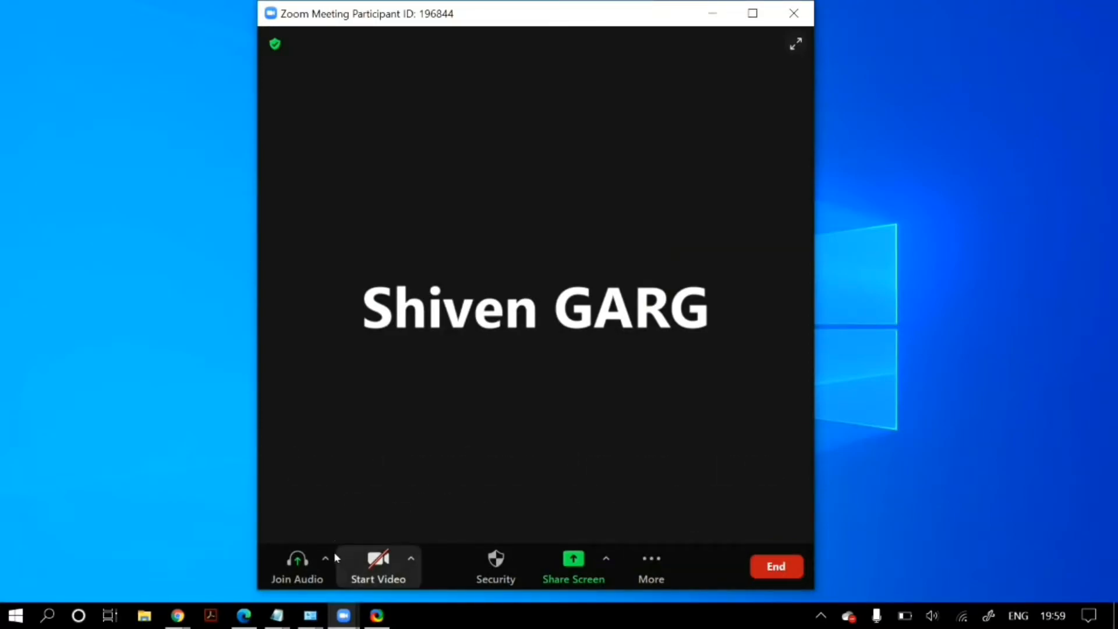
- Open Audio Settings from the Join Audio caret menu
click(325, 559)
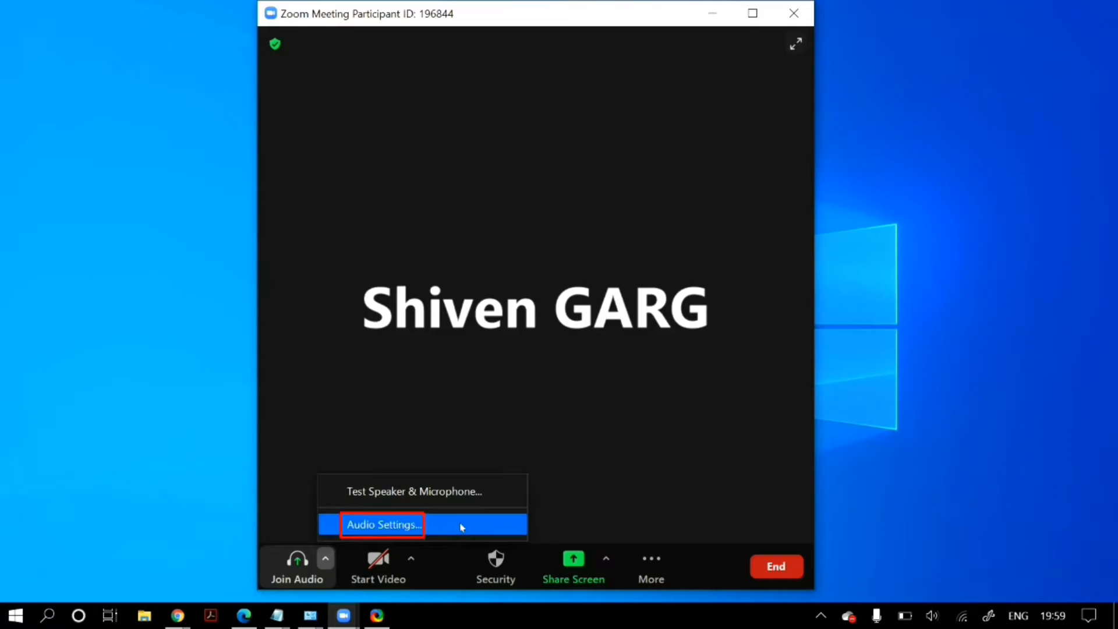
click(383, 524)
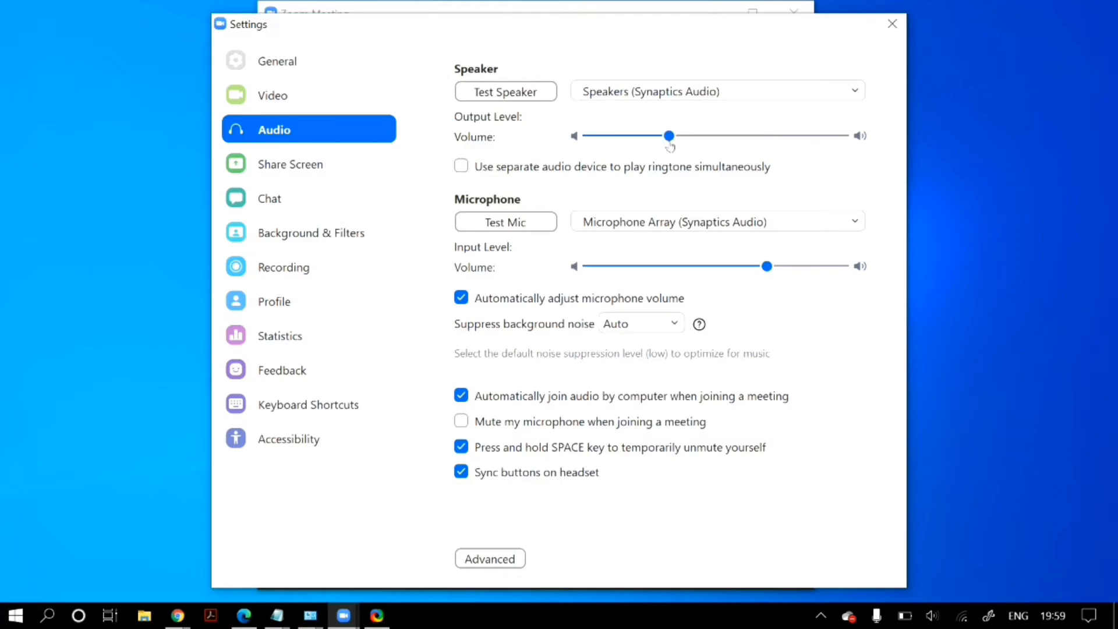
mouse_move(735, 273)
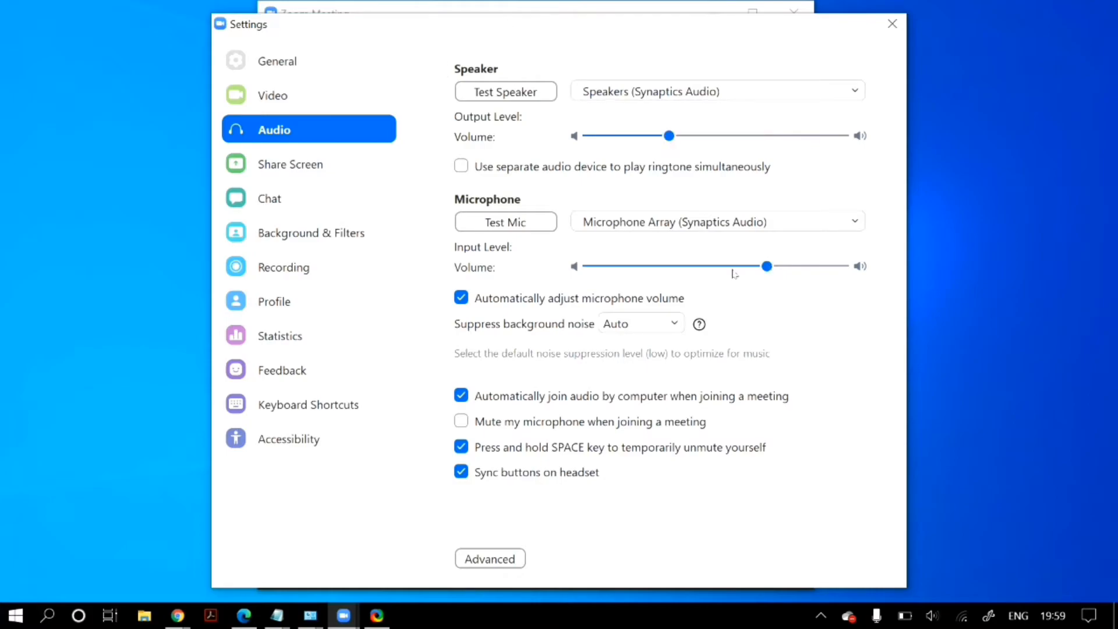
mouse_move(763, 275)
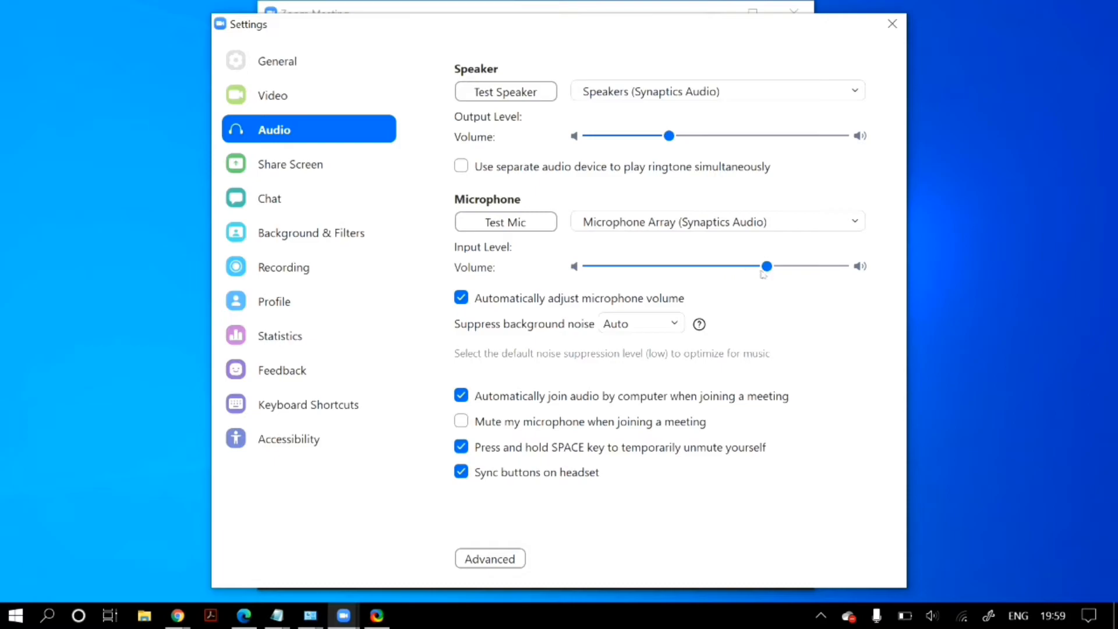
mouse_move(474, 299)
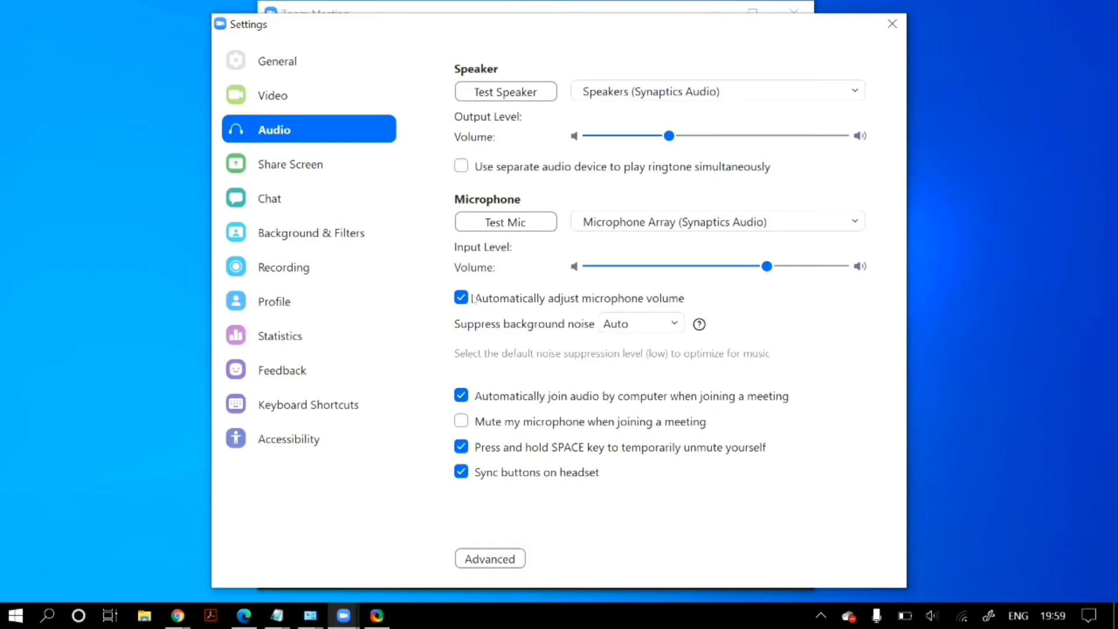
- Uncheck 'Automatically adjust microphone volume' and close Zoom Settings
click(461, 298)
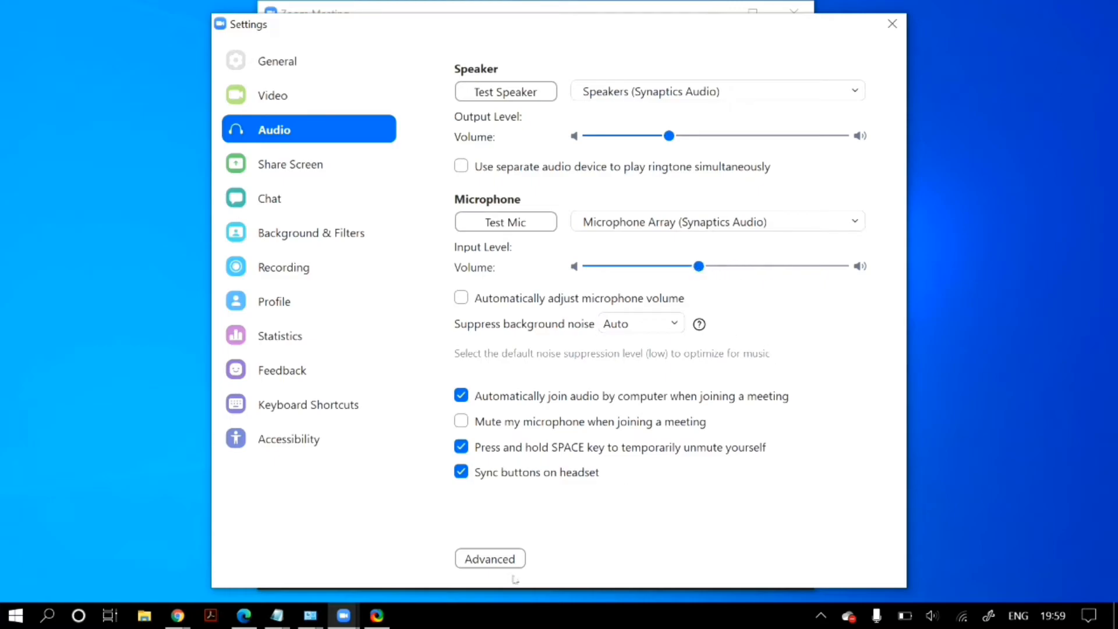
mouse_move(902, 42)
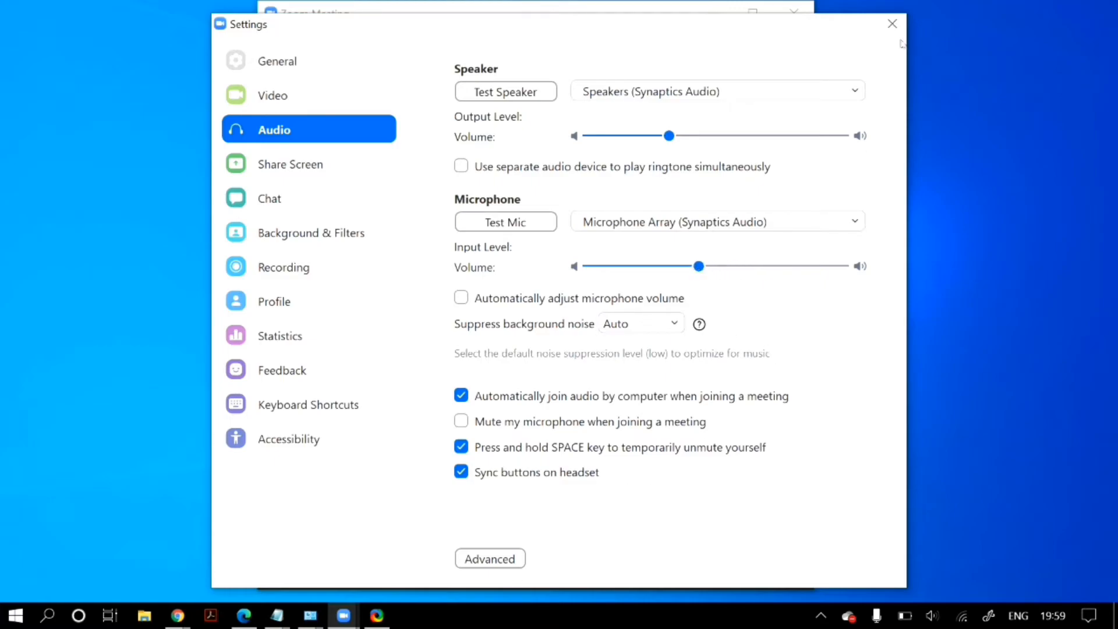
mouse_move(892, 23)
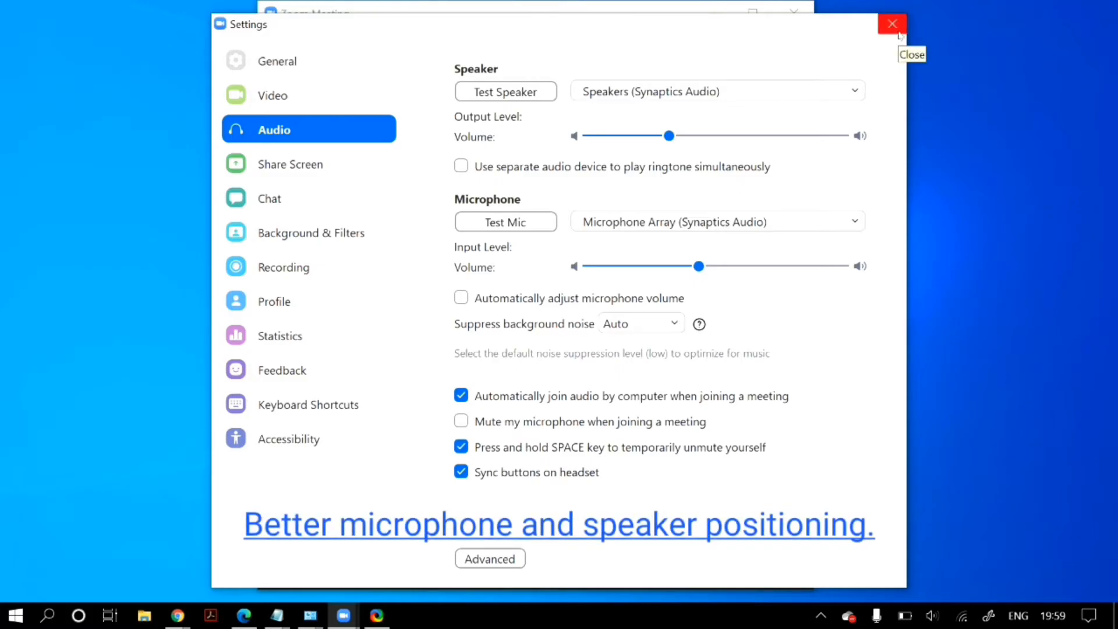
click(893, 23)
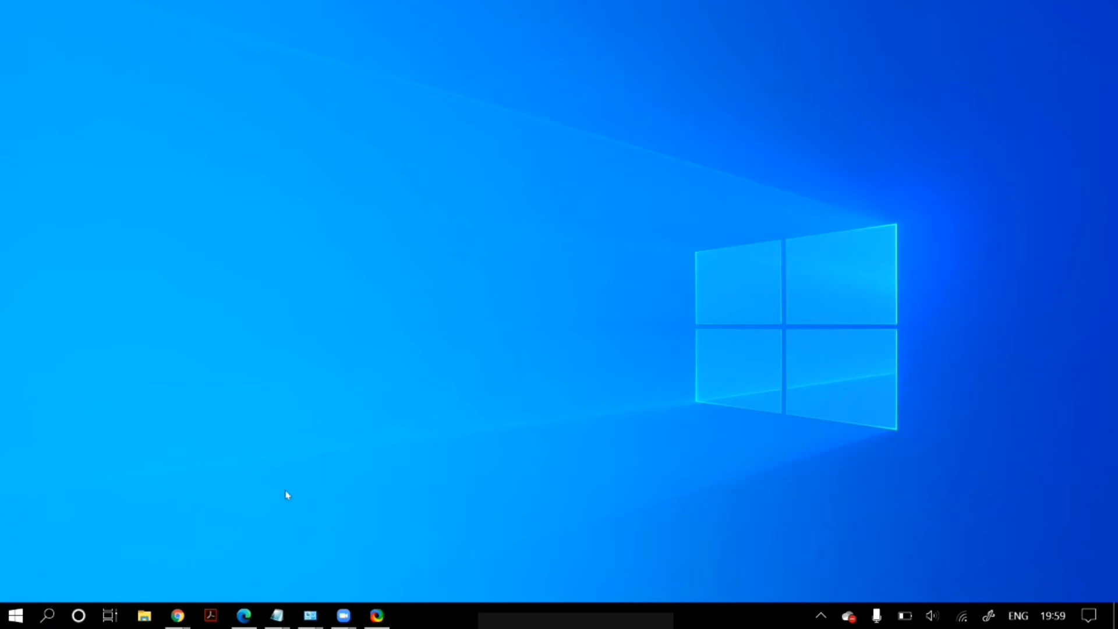
mouse_move(327, 506)
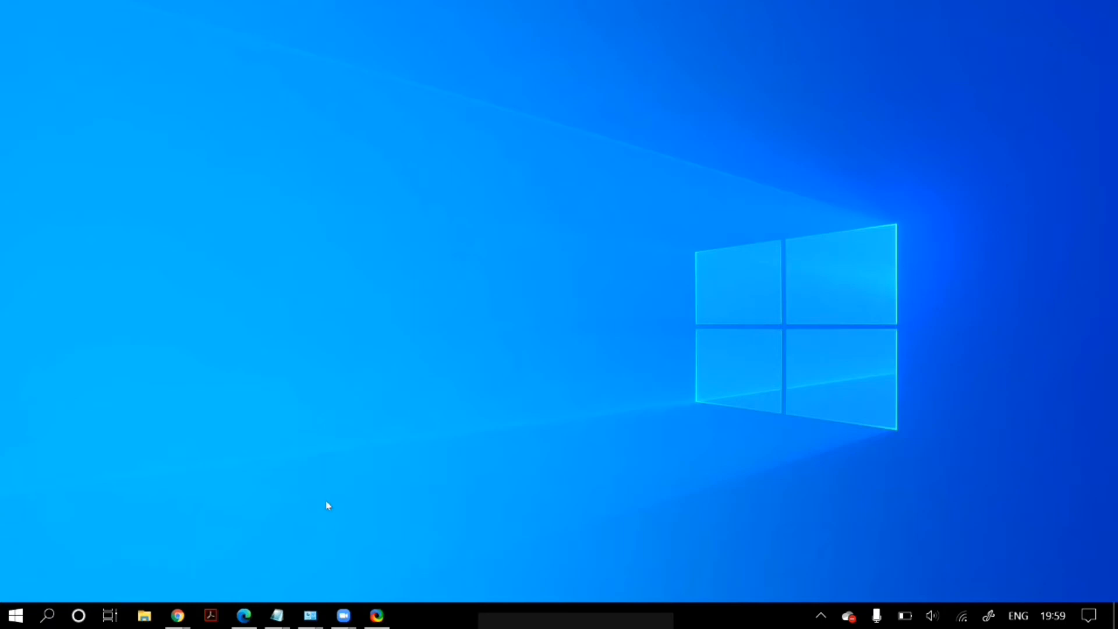
mouse_move(271, 504)
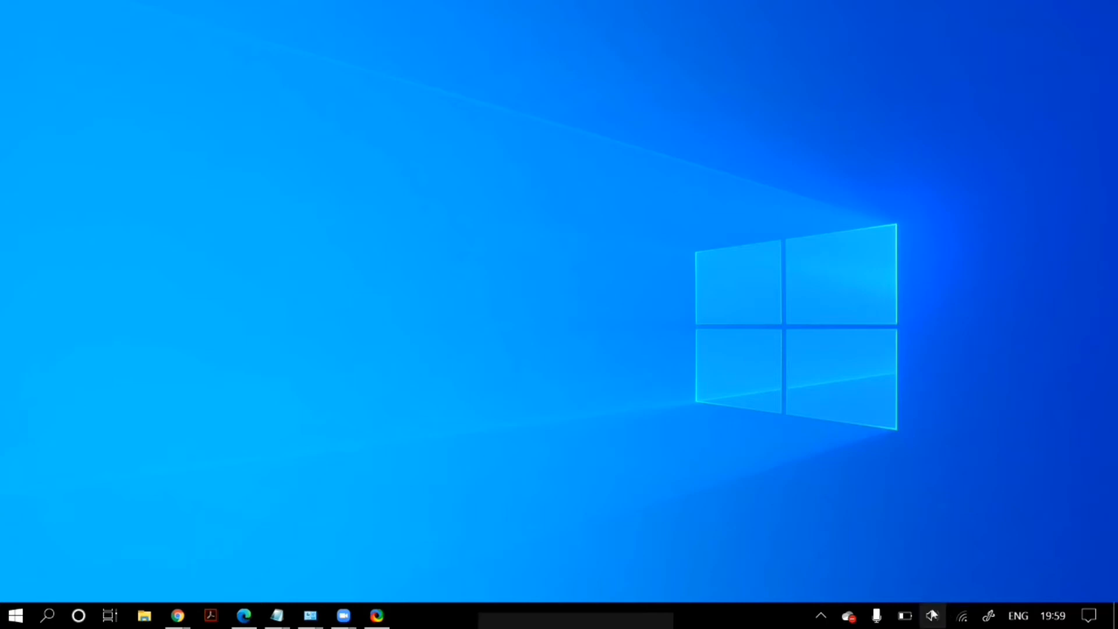
- Open Windows Sound settings from the system tray speaker icon
right_click(932, 615)
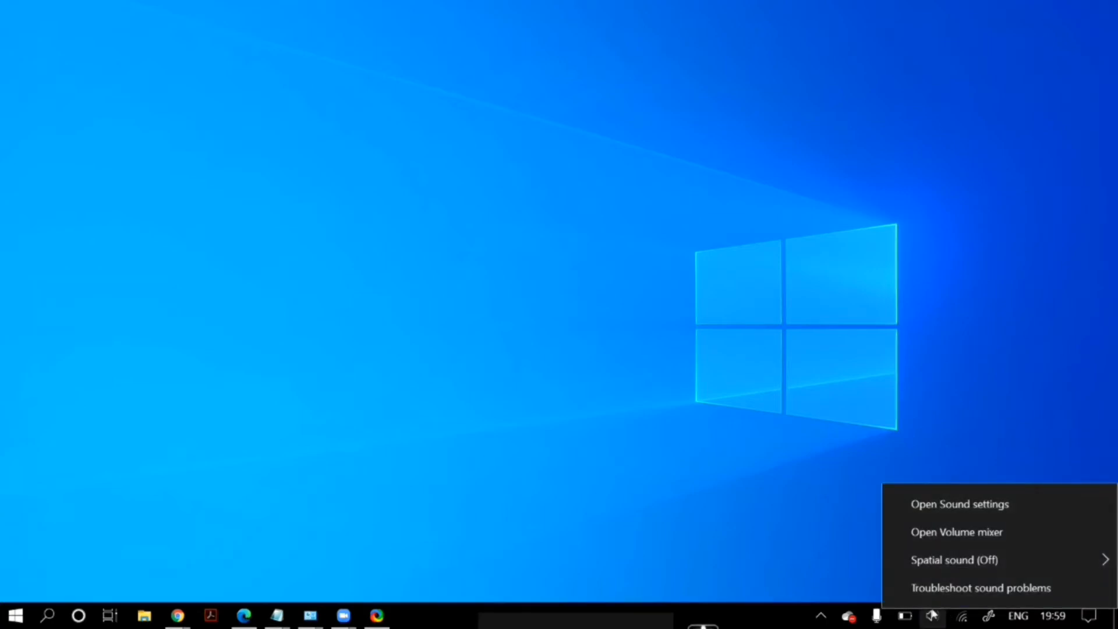
mouse_move(1041, 518)
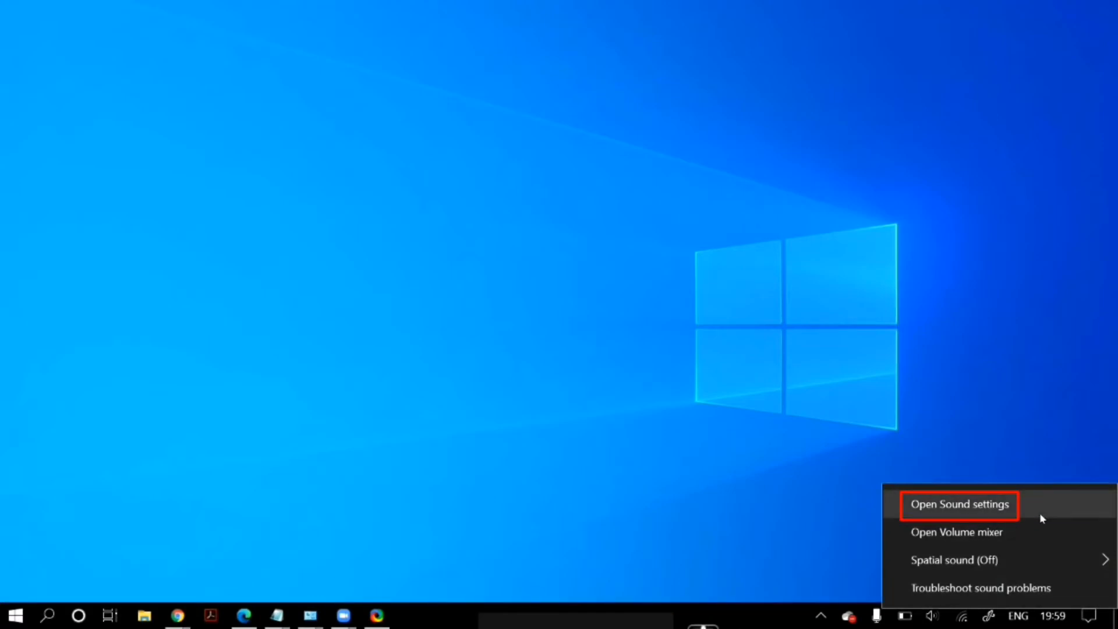
click(960, 504)
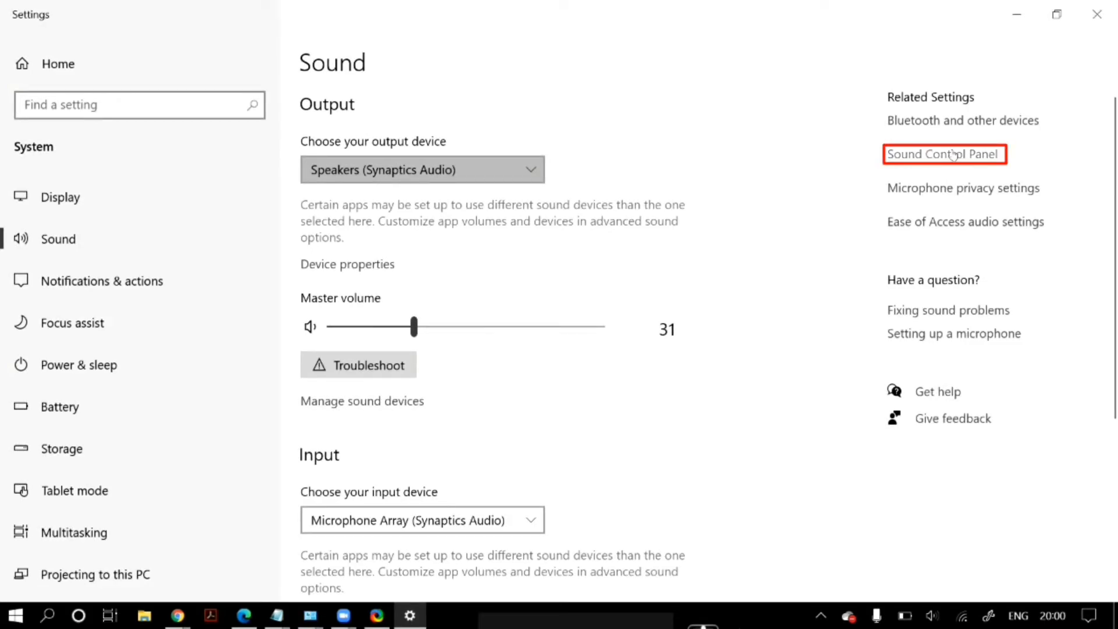
- Open the Sound Control Panel's Recording tab and bring up Microphone Array's context menu
click(944, 153)
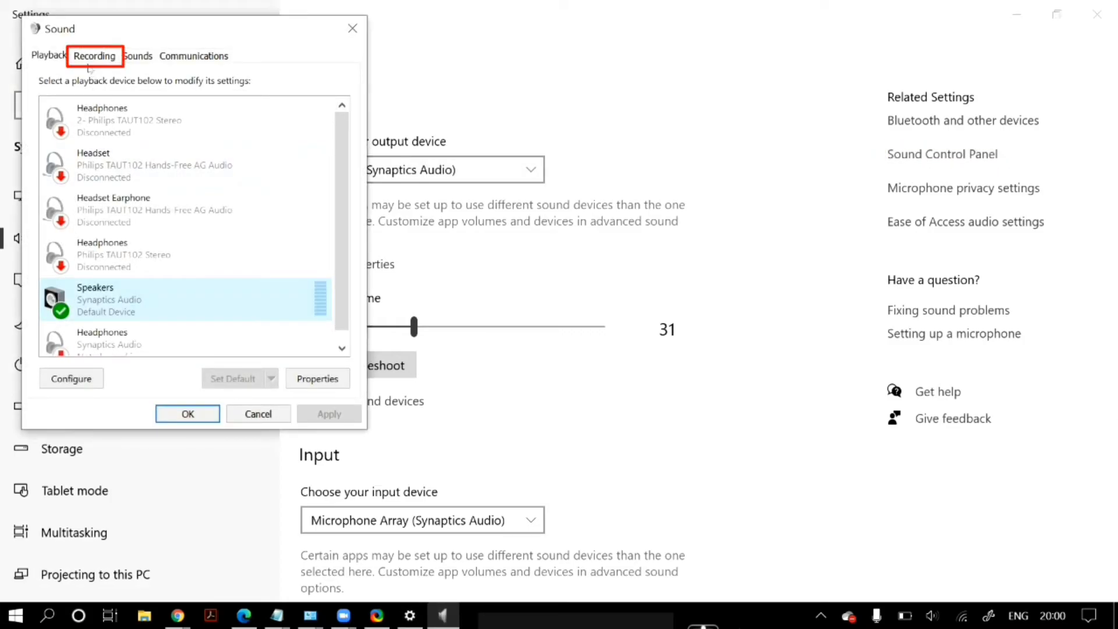
click(95, 56)
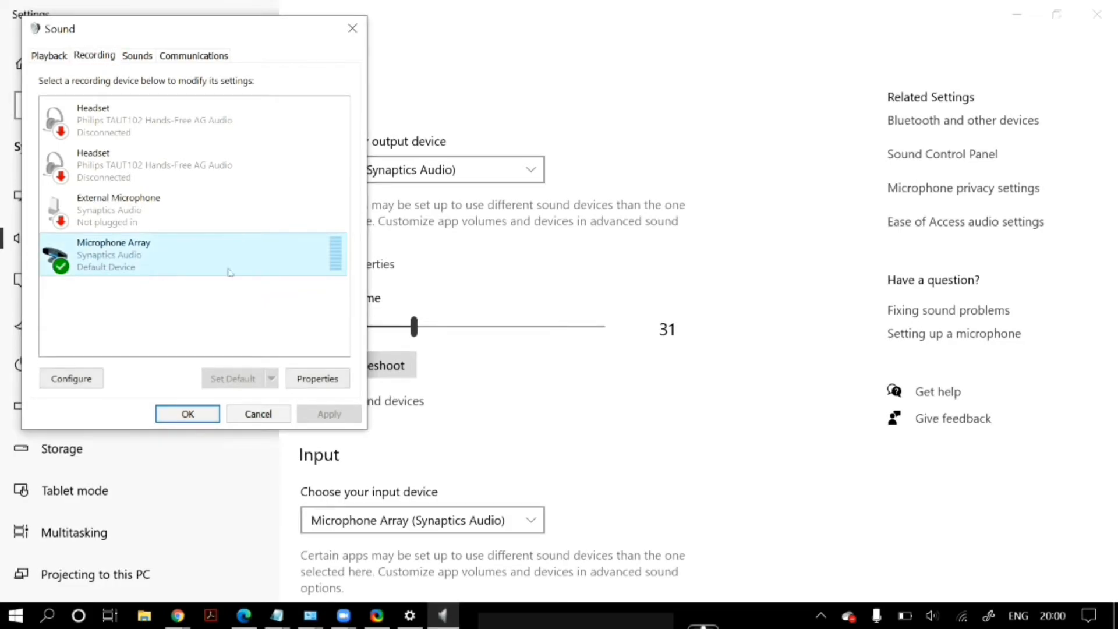
right_click(193, 255)
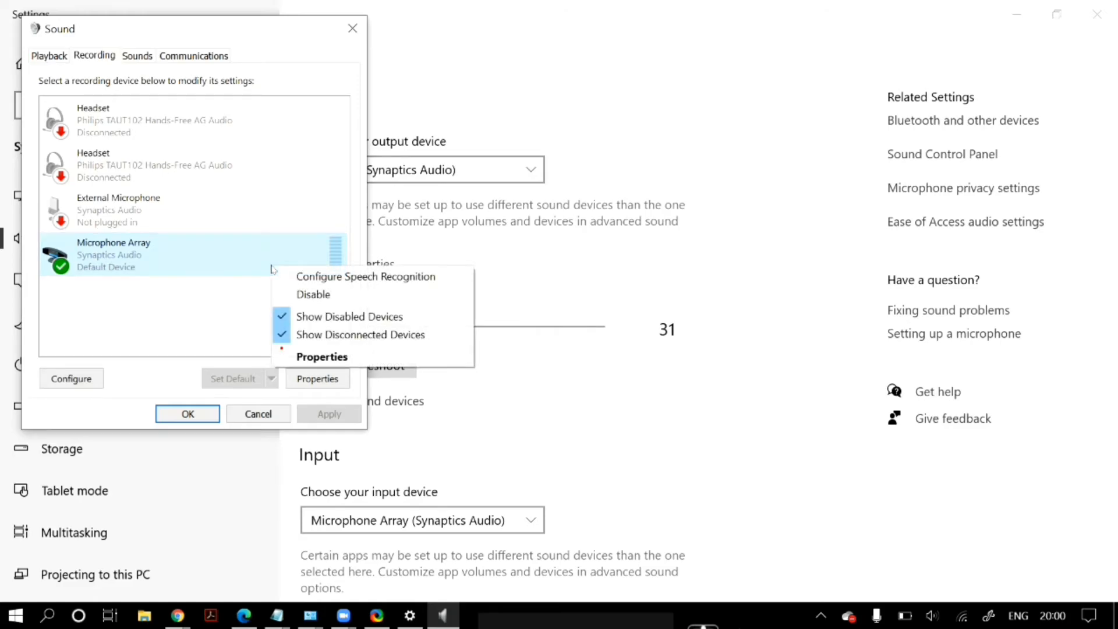
- Leave 'Listen to this device' unchecked in Microphone Array properties and confirm with OK
click(322, 356)
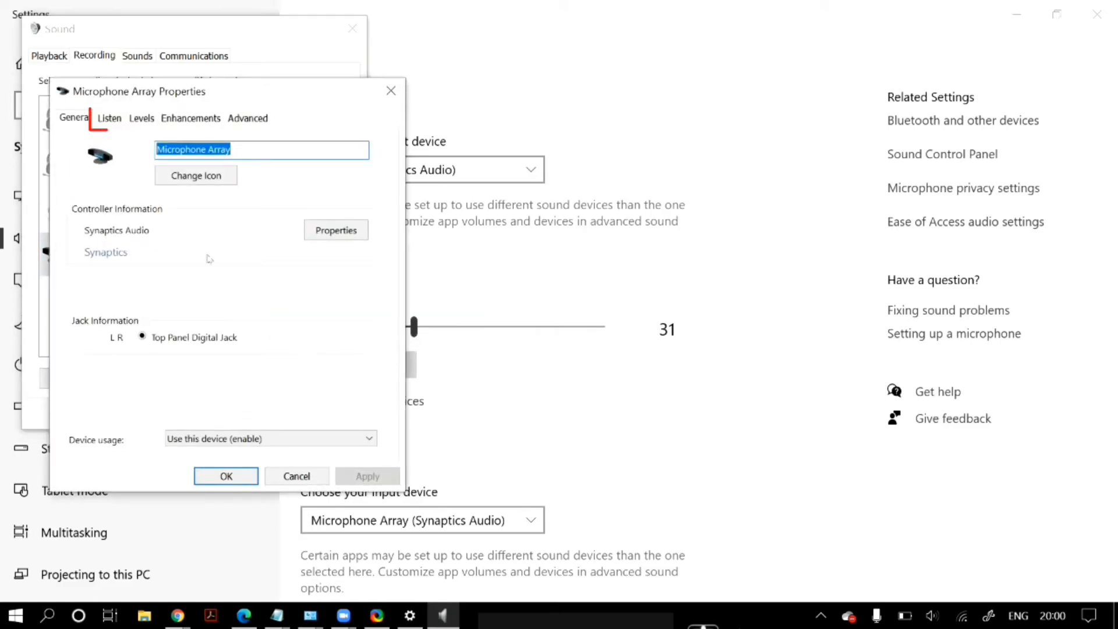
click(109, 117)
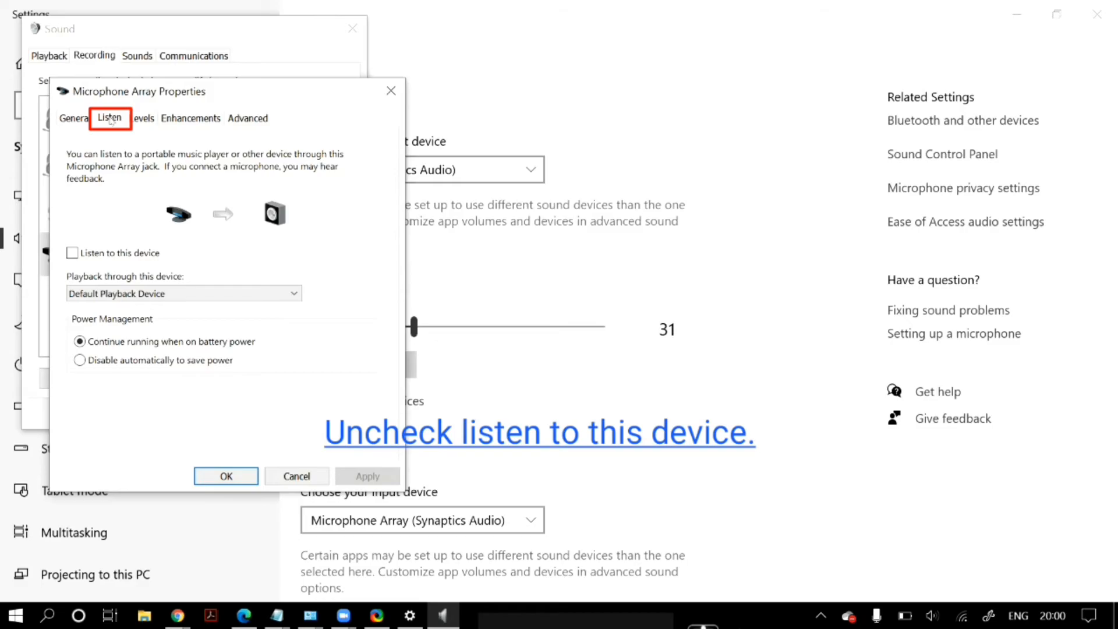
click(72, 252)
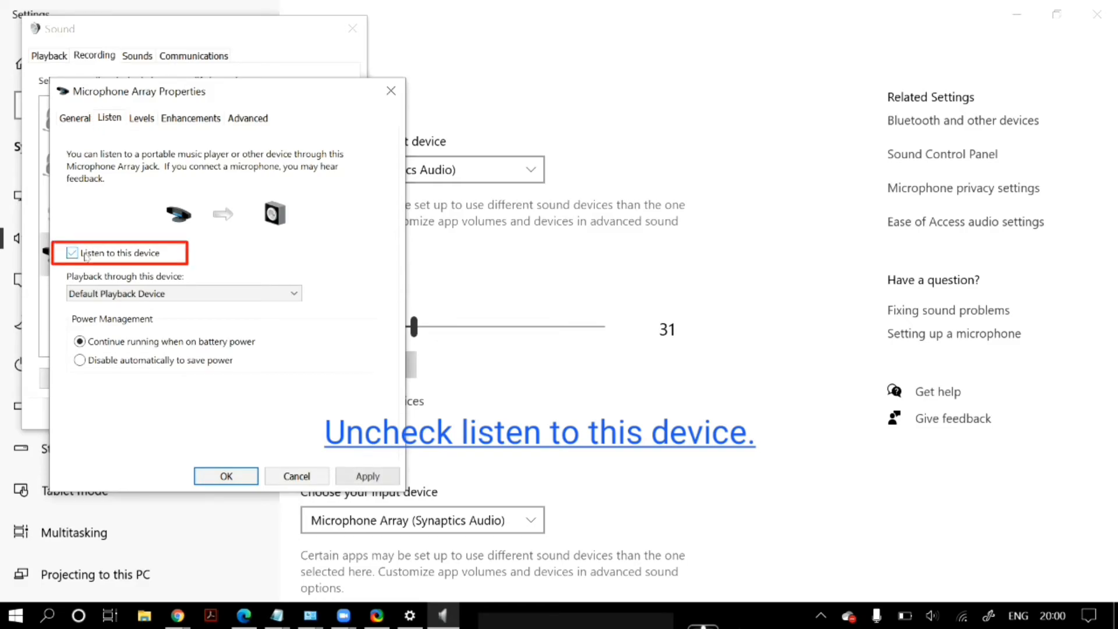
click(72, 252)
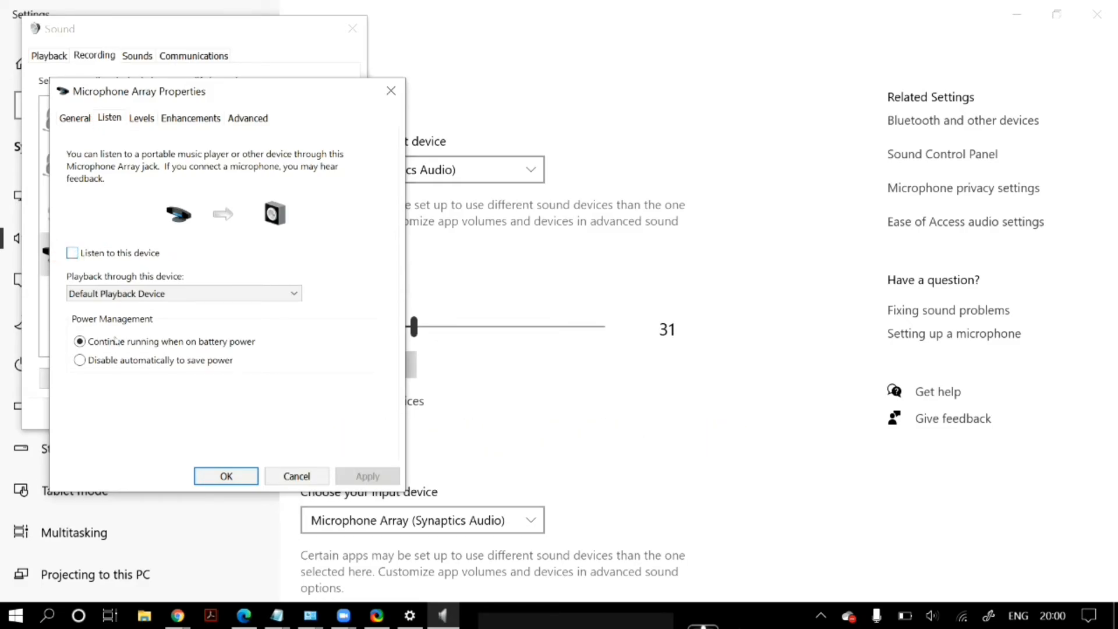
mouse_move(225, 476)
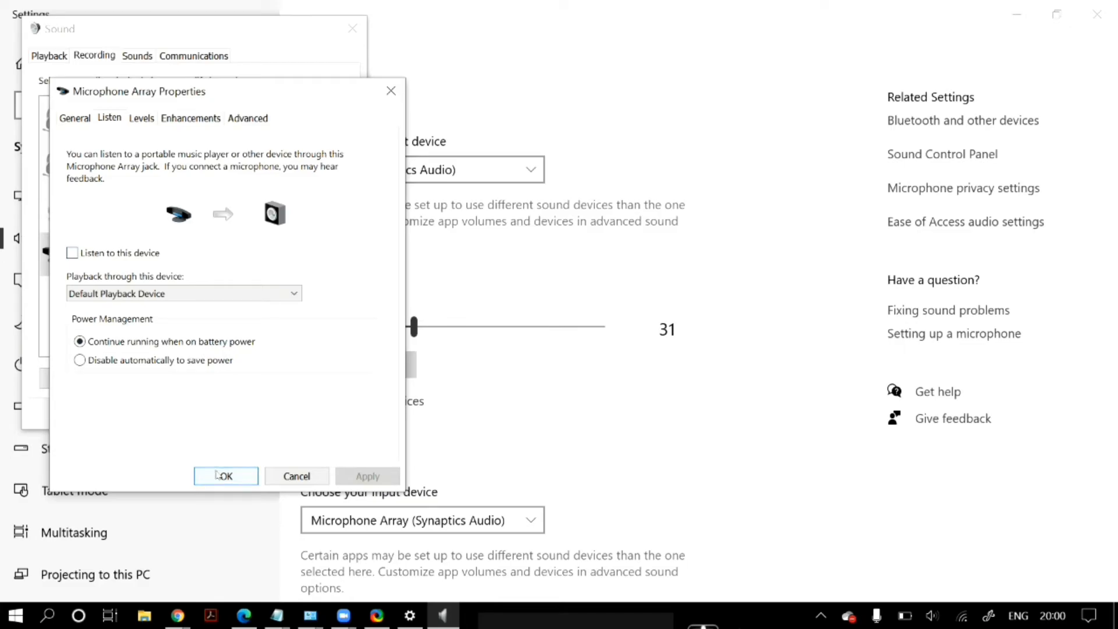
click(226, 476)
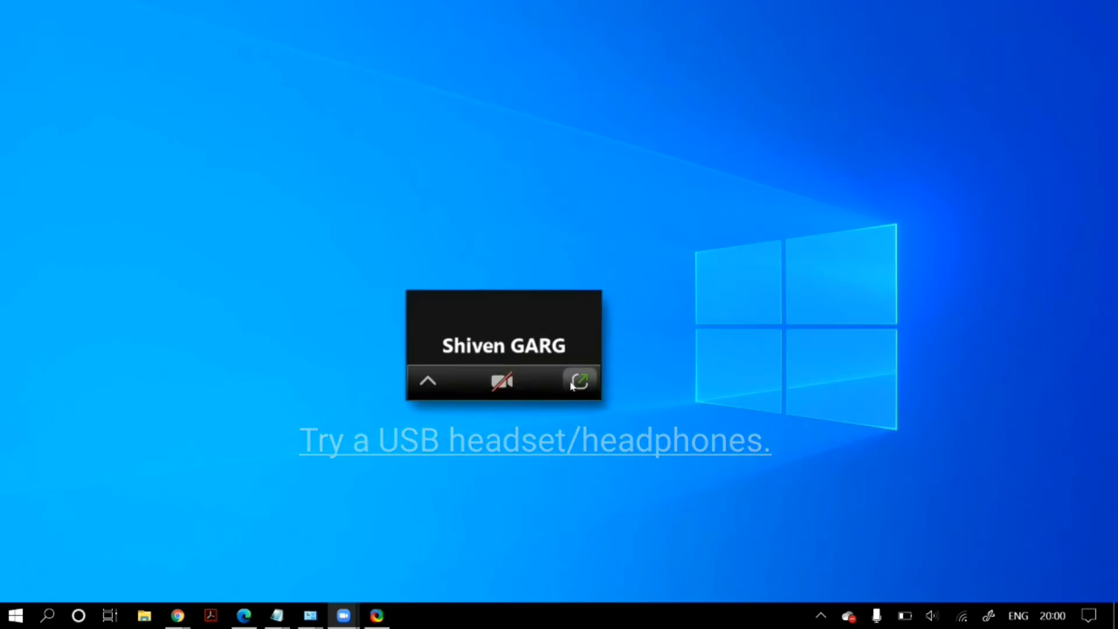
- Restore the meeting window, unmute then mute the microphone, and end the meeting
click(578, 380)
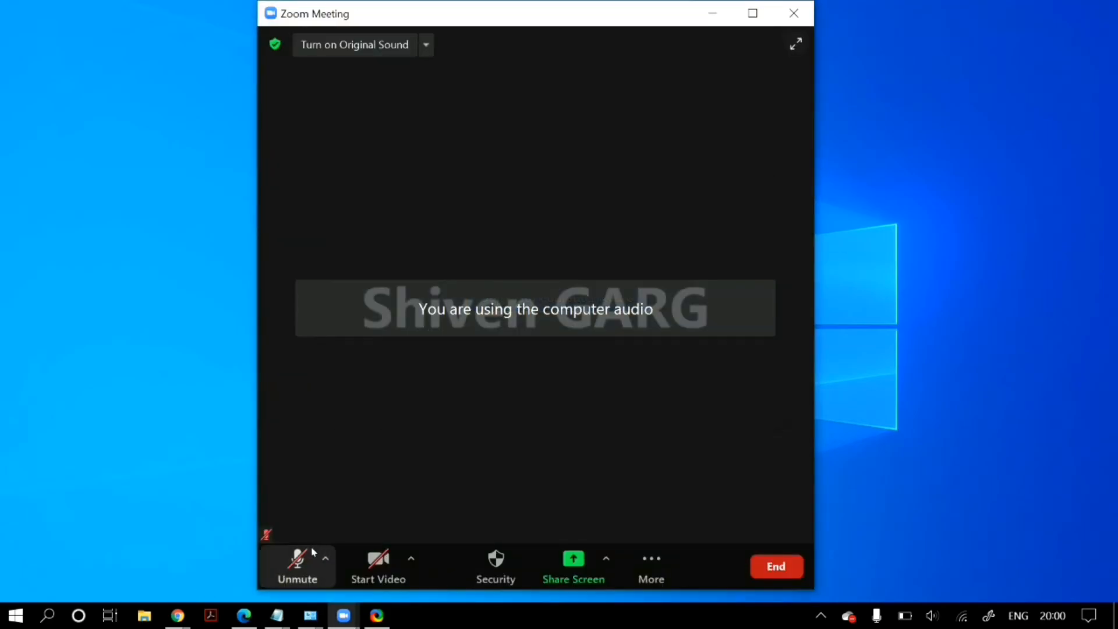
click(297, 563)
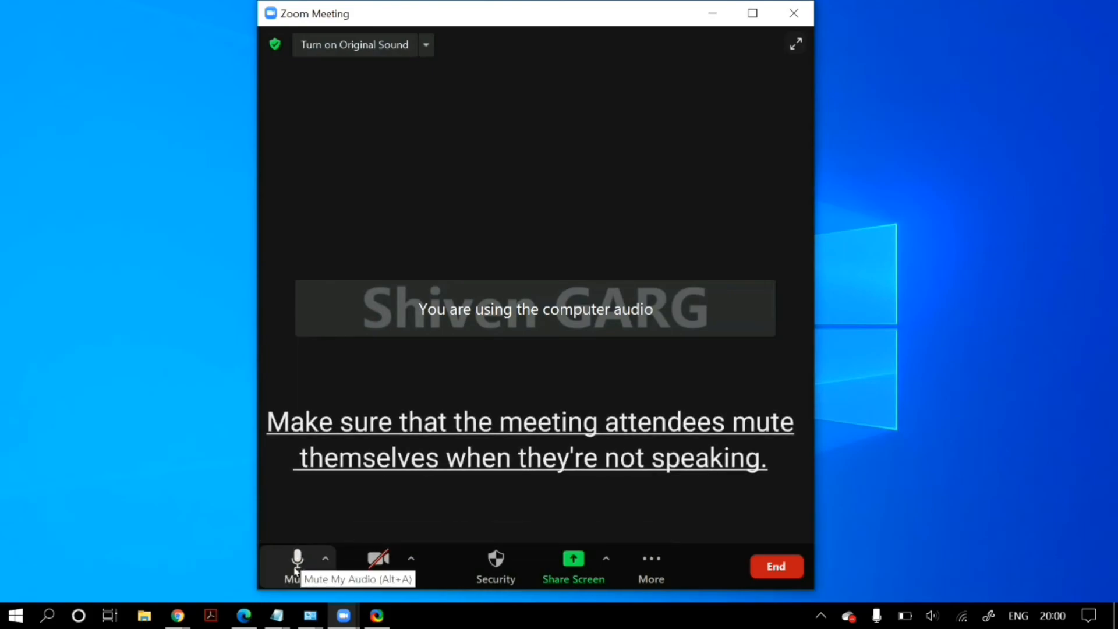
click(297, 563)
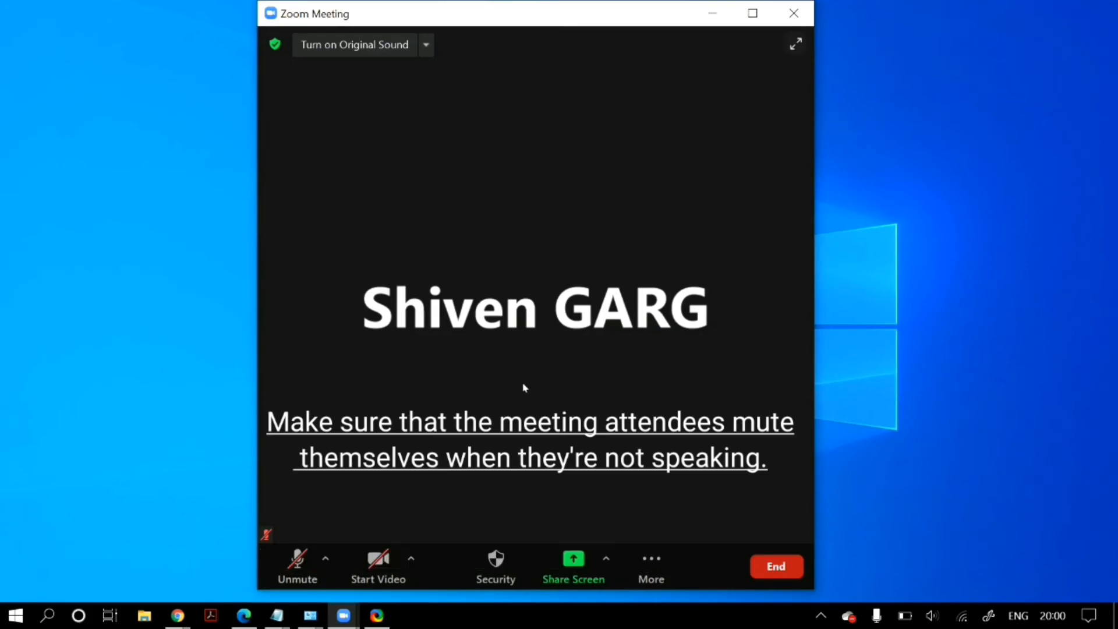
mouse_move(776, 566)
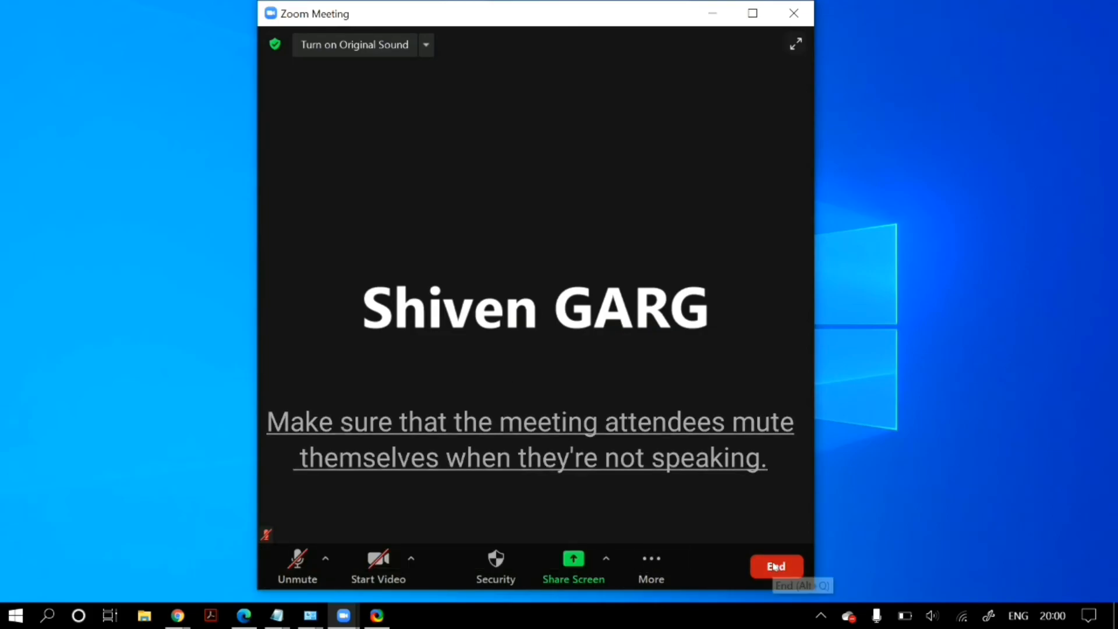
click(776, 566)
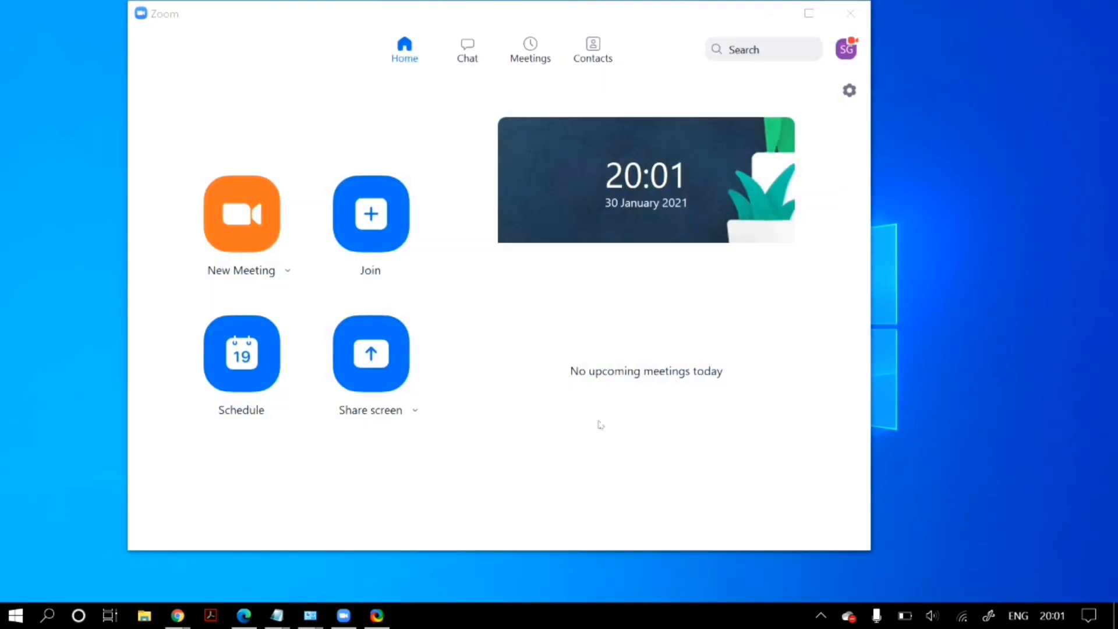
- Close the Zoom home window
click(850, 12)
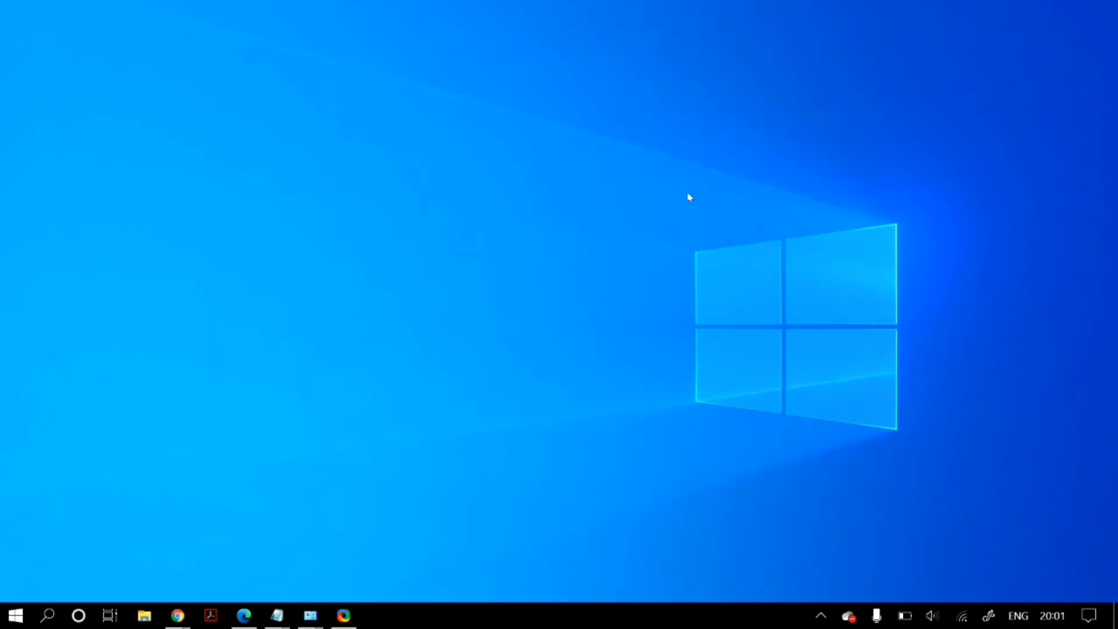
mouse_move(676, 217)
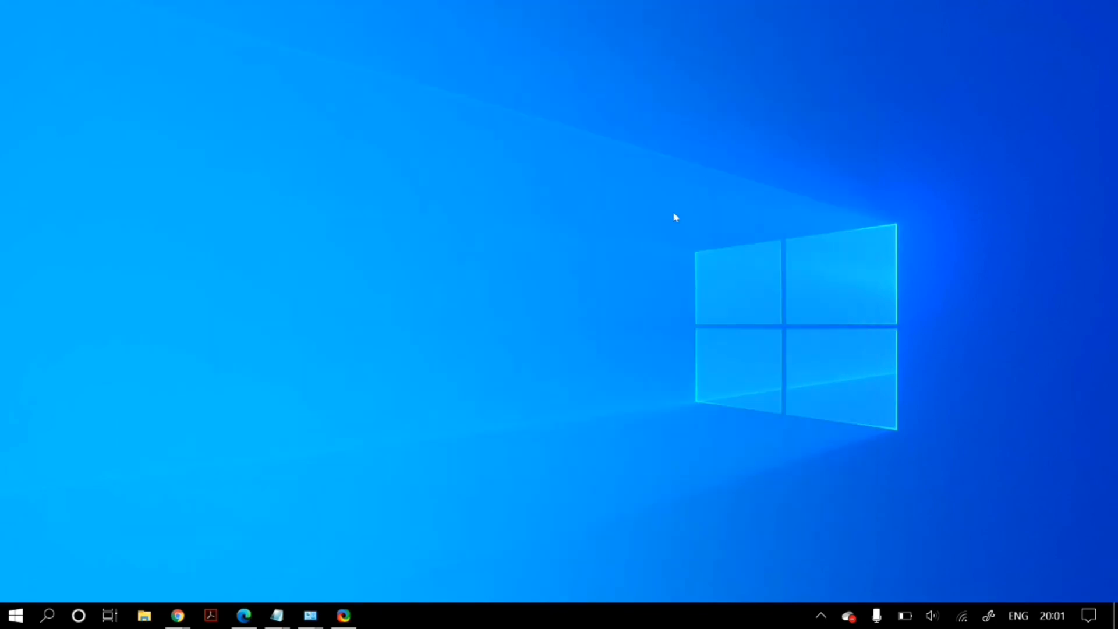
mouse_move(419, 445)
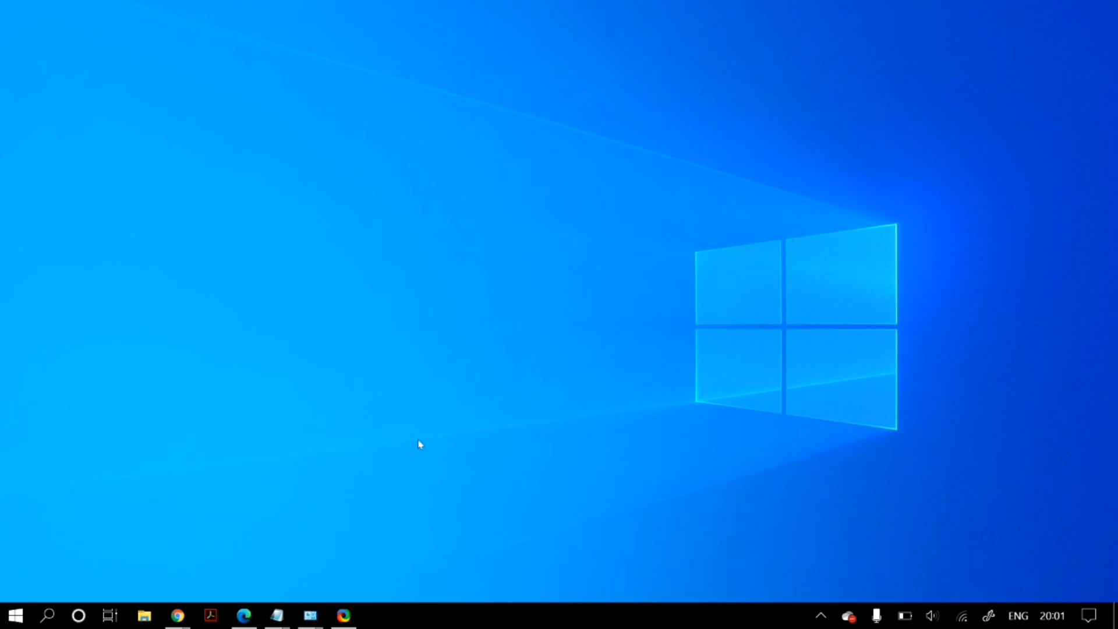
mouse_move(400, 452)
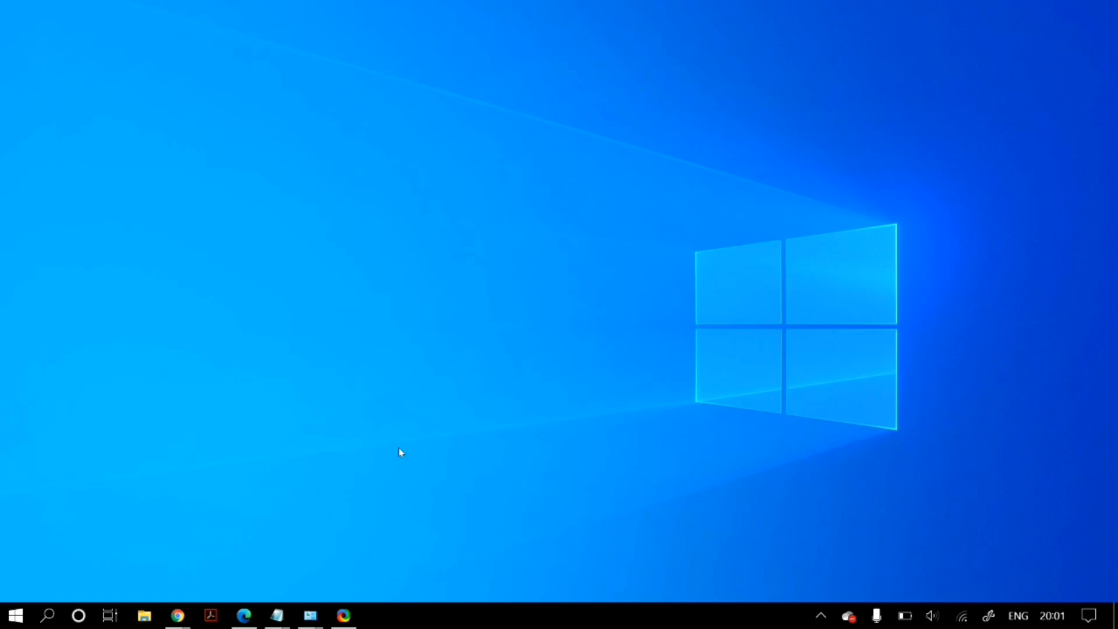
mouse_move(420, 445)
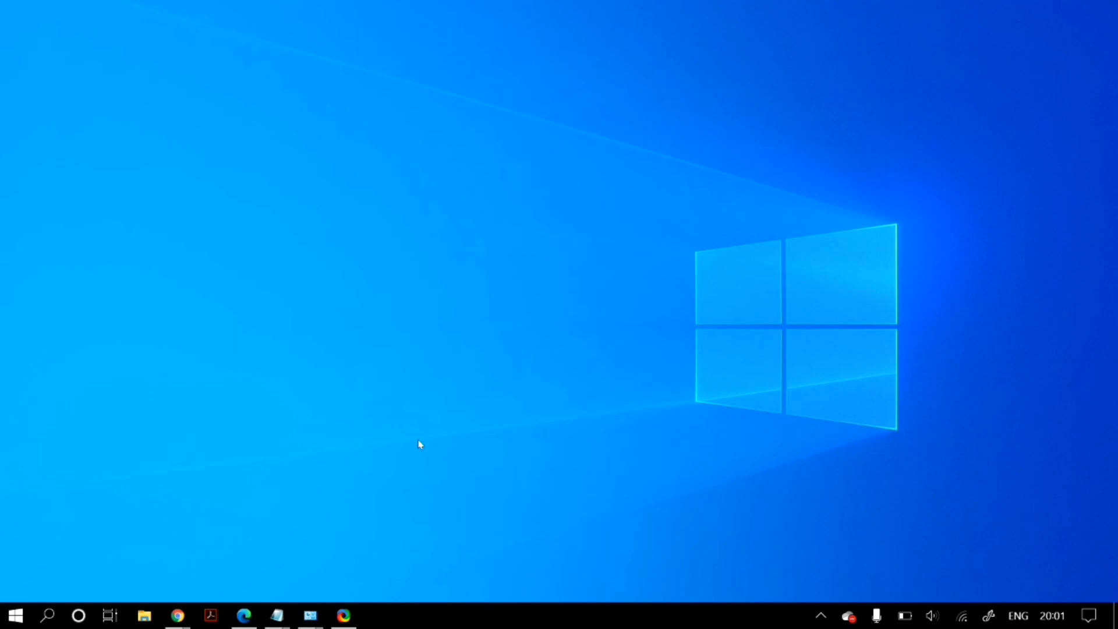
mouse_move(343, 471)
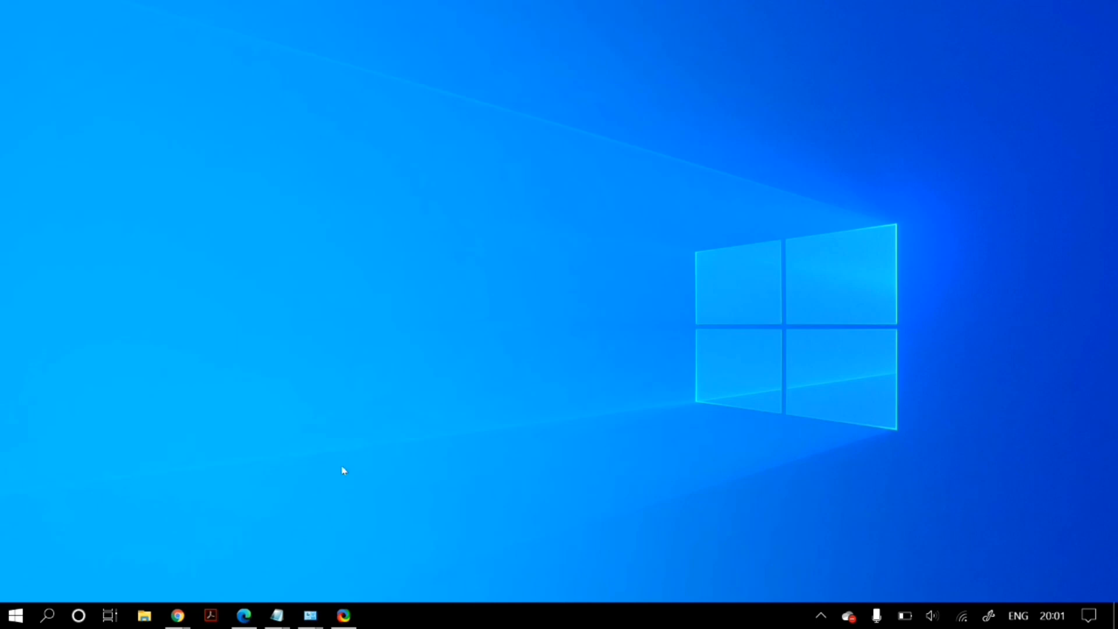
mouse_move(848, 615)
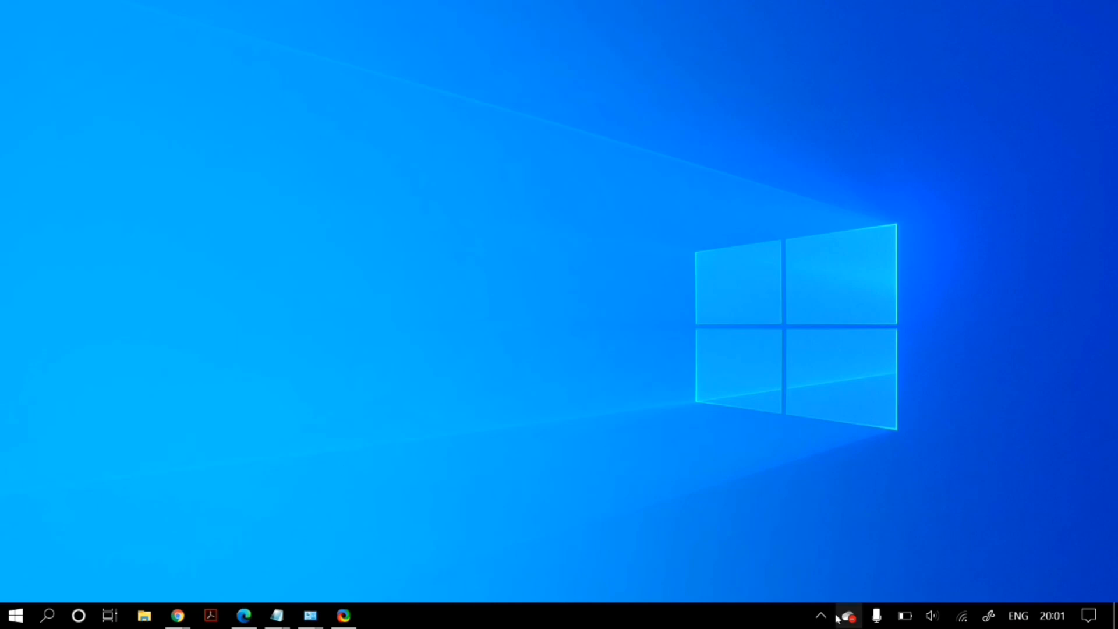